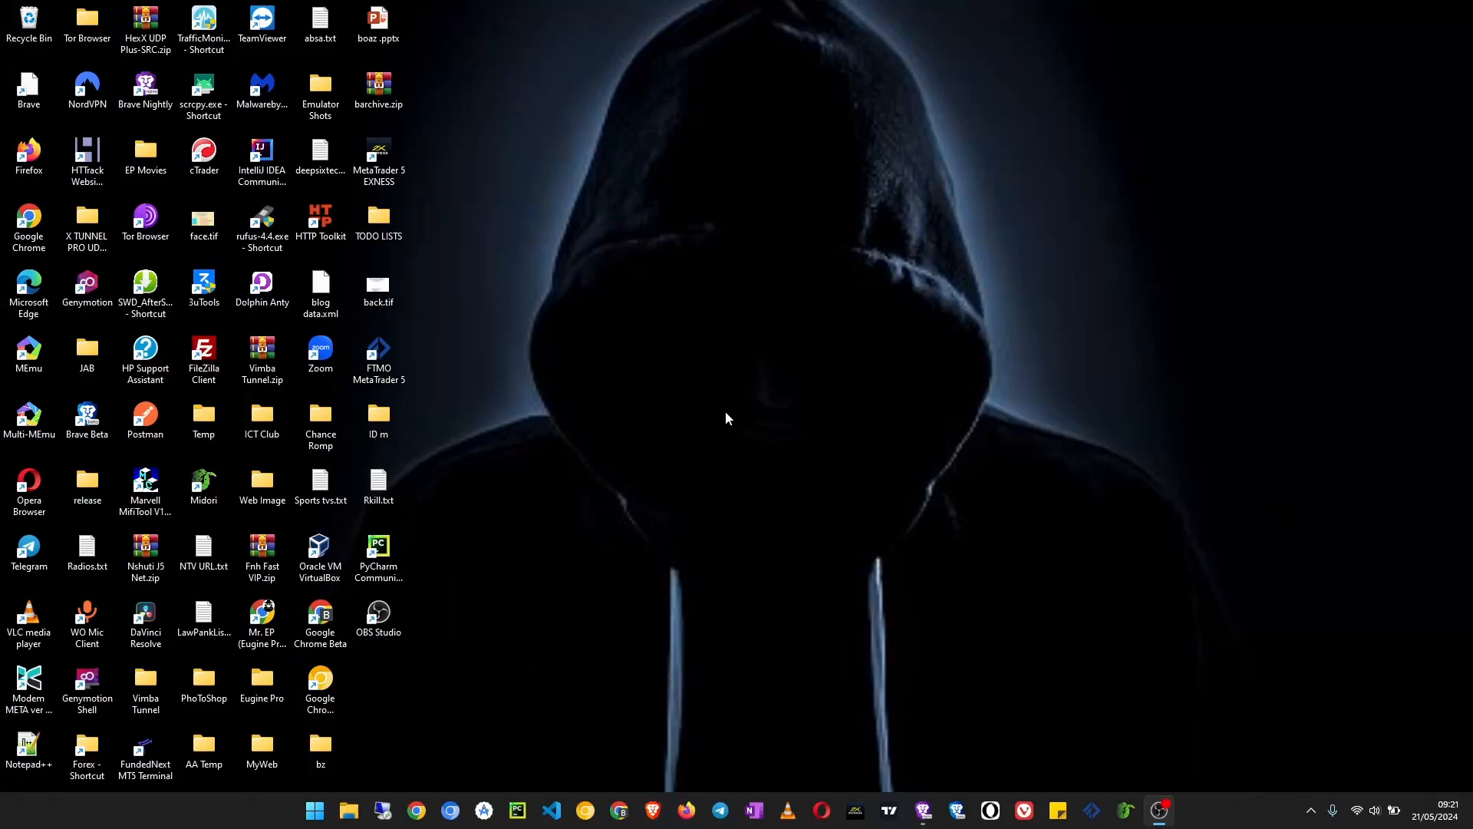
mouse_move(914, 712)
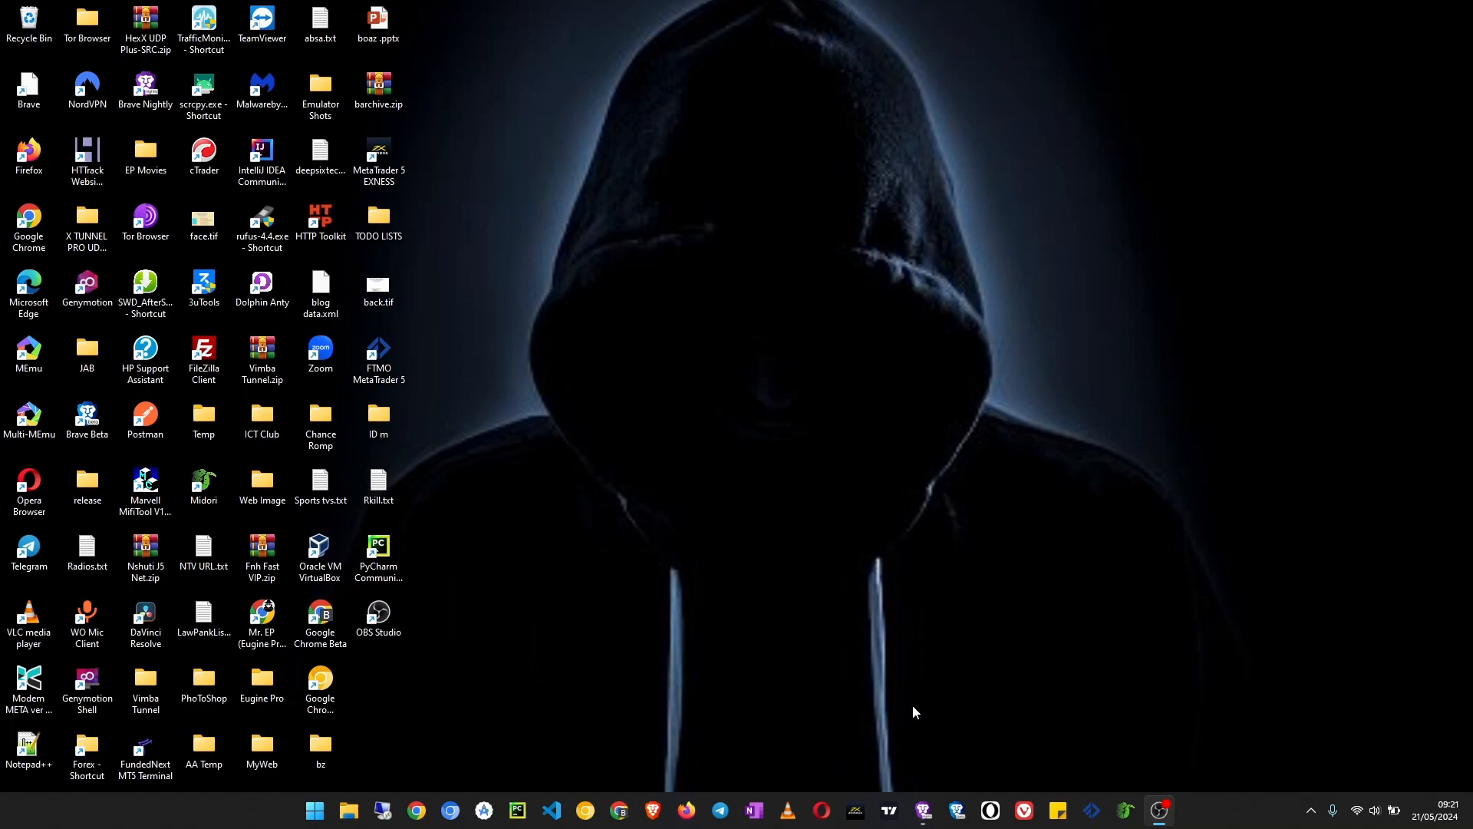
mouse_move(923, 810)
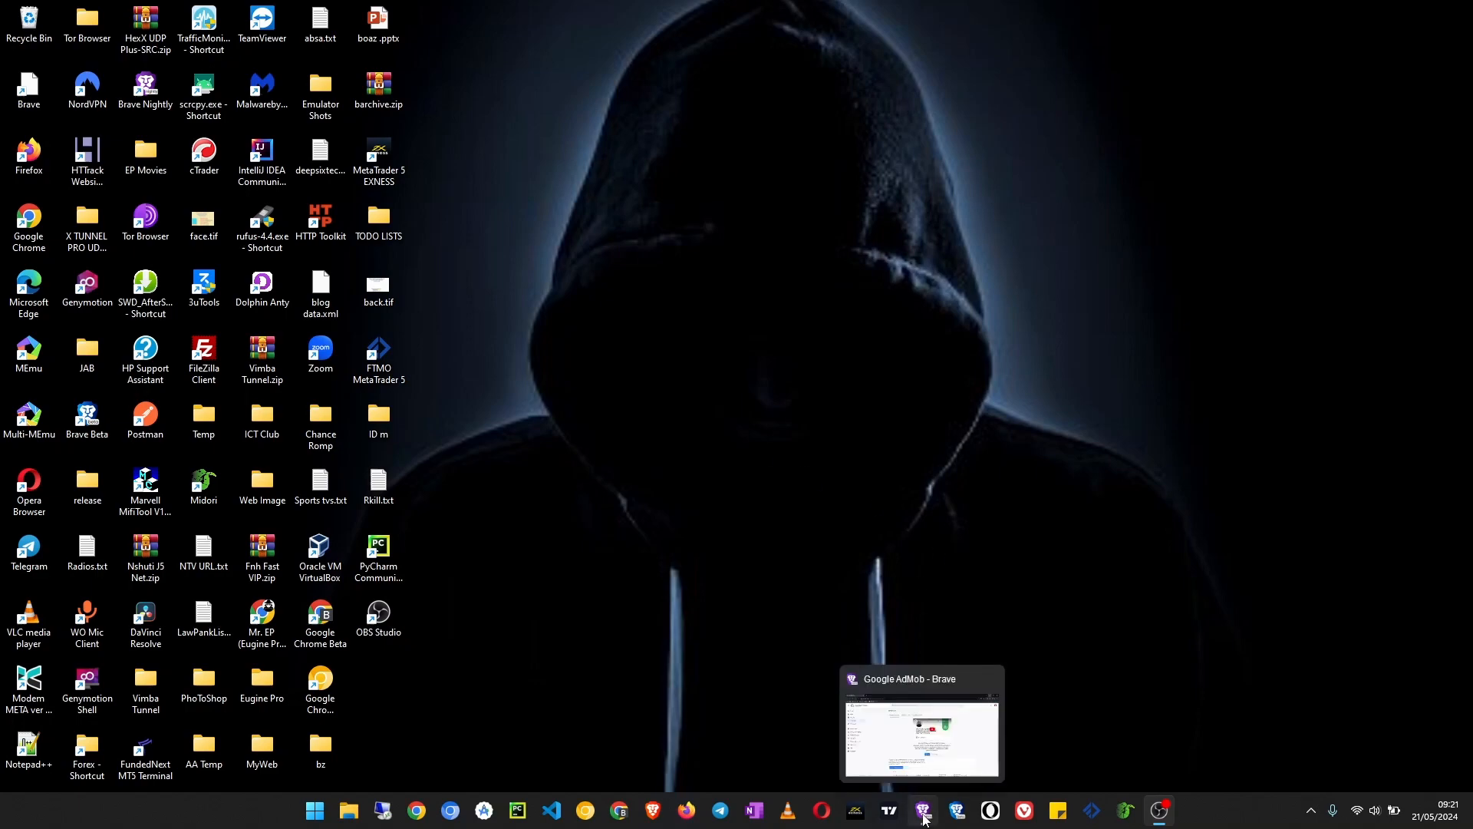
Step: Bring the AdMob window forward and scroll down the Mediation groups list
click(923, 814)
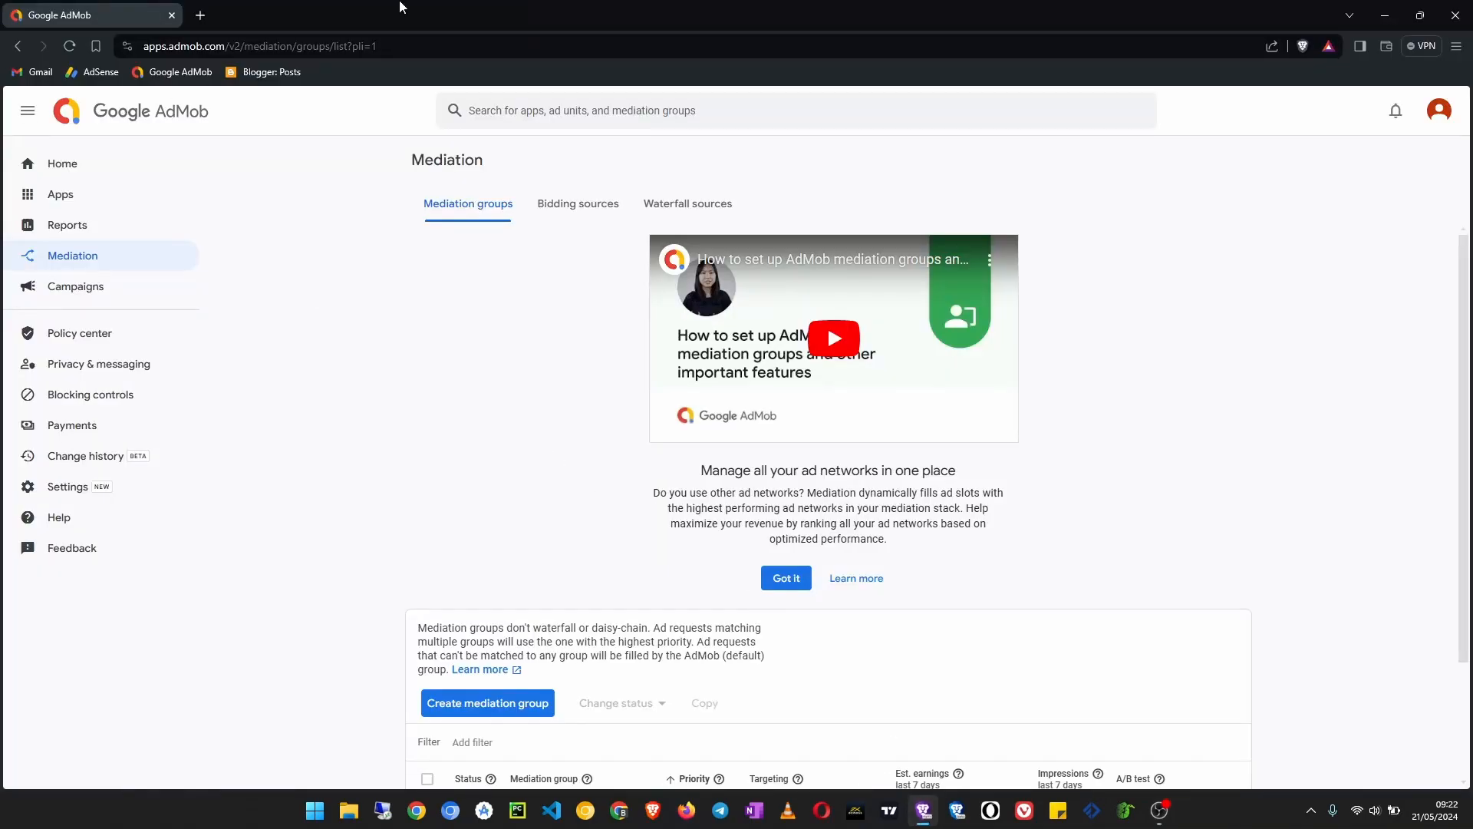
scroll(down, 3)
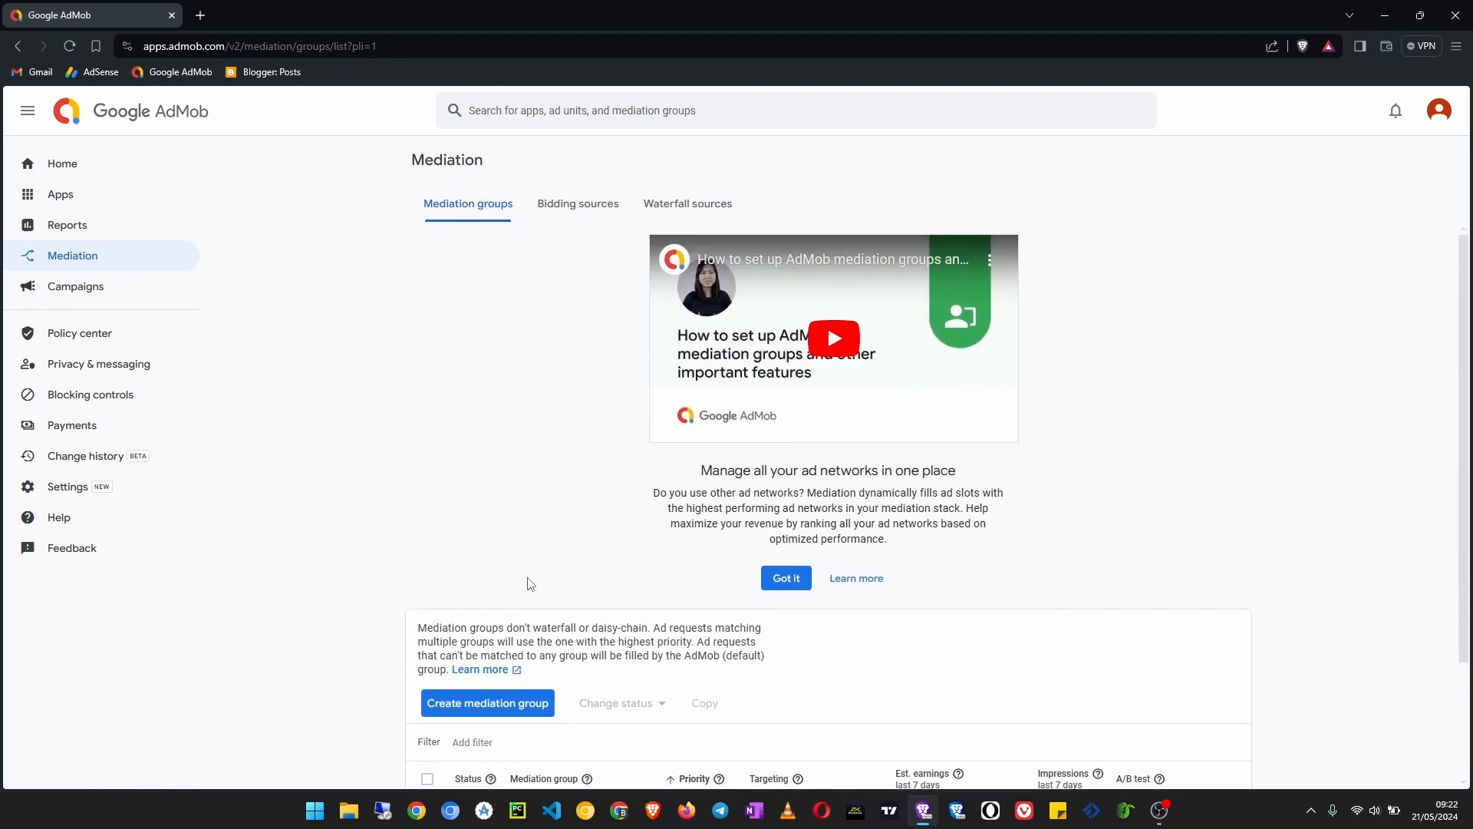
scroll(down, 3)
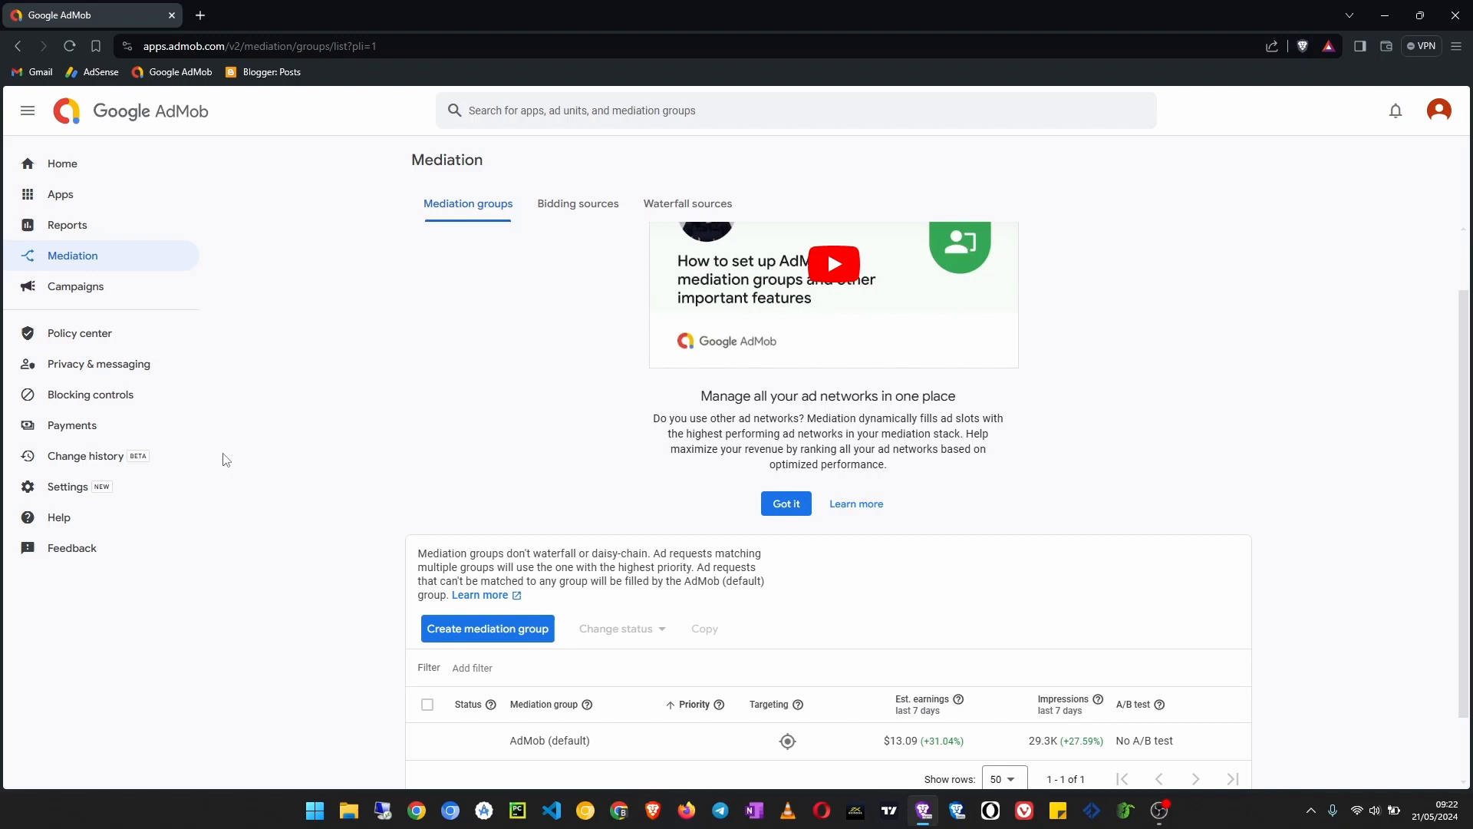
scroll(down, 3)
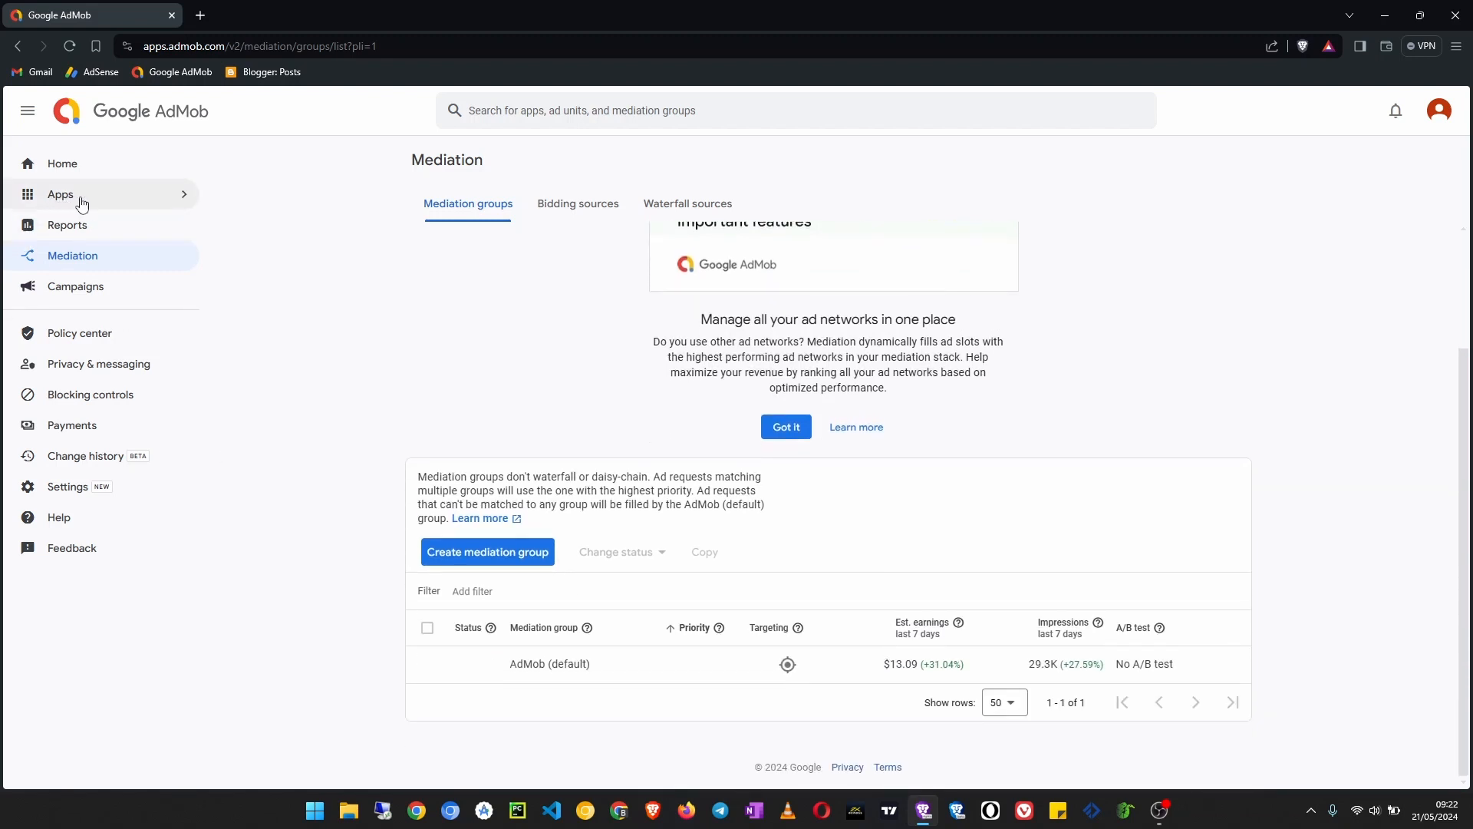
Step: Go to the app's Ad units list and open Tutorial Ad Unit for editing
click(60, 195)
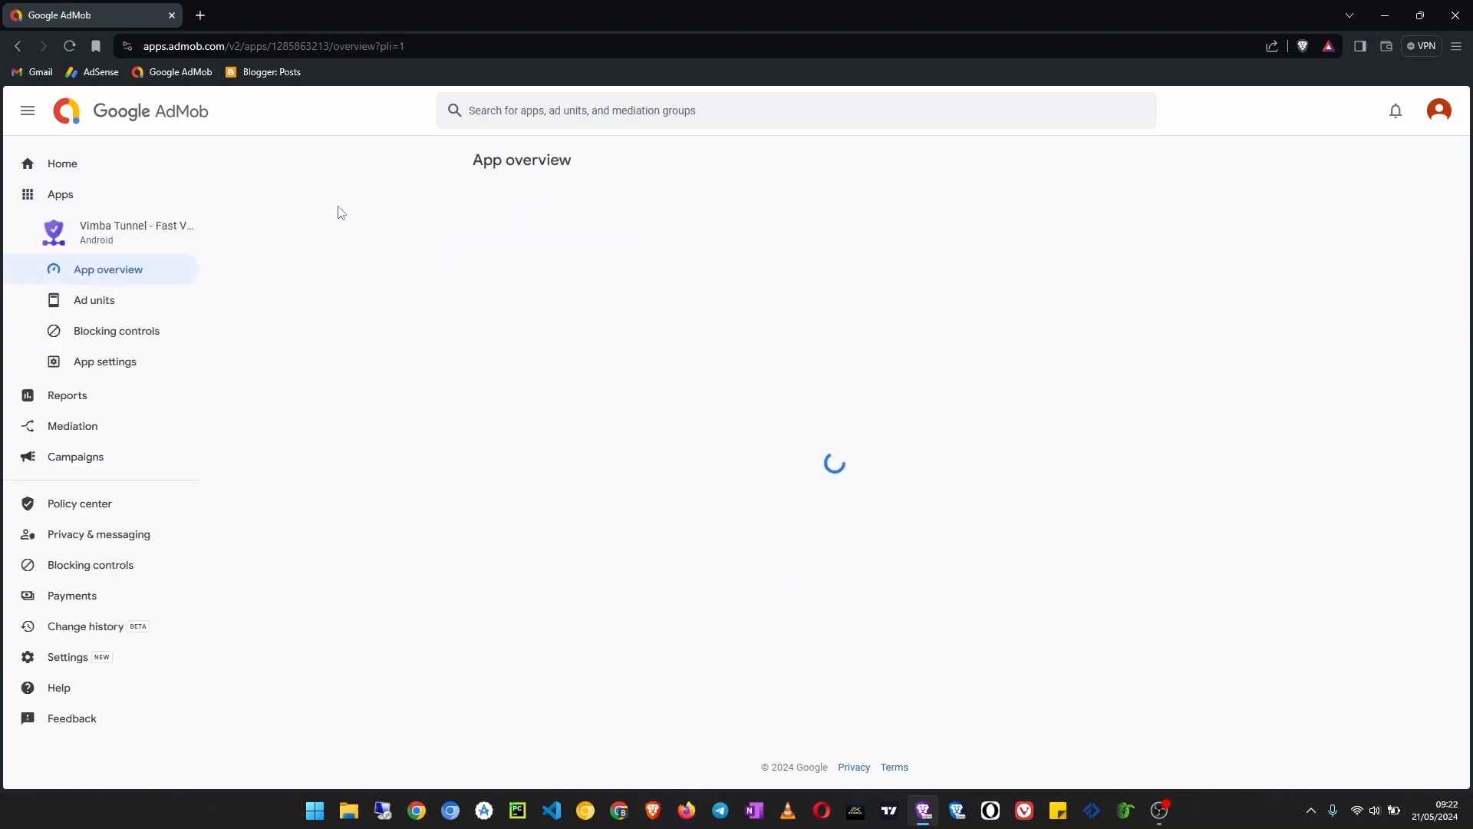
click(94, 299)
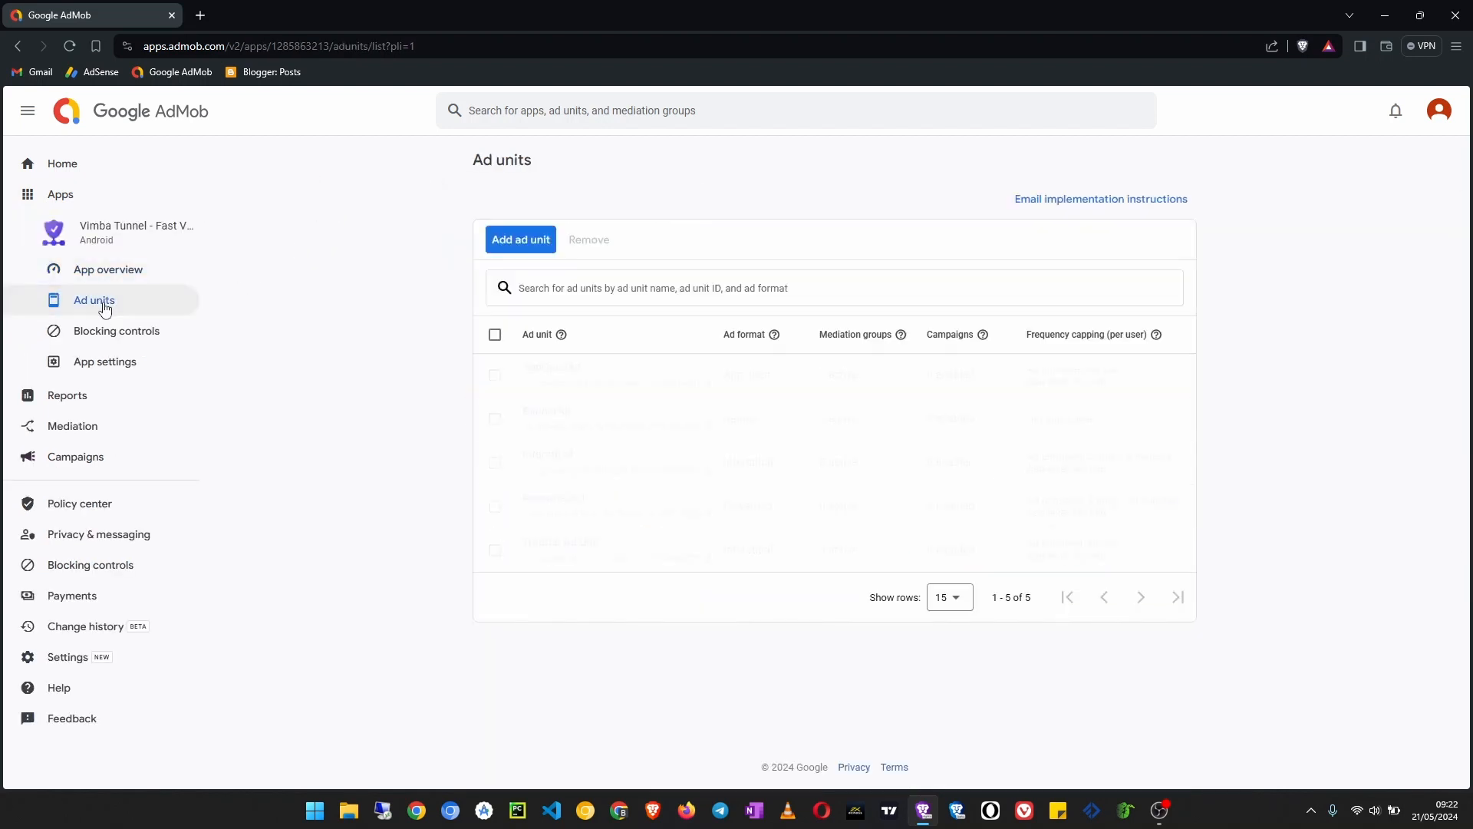
click(93, 300)
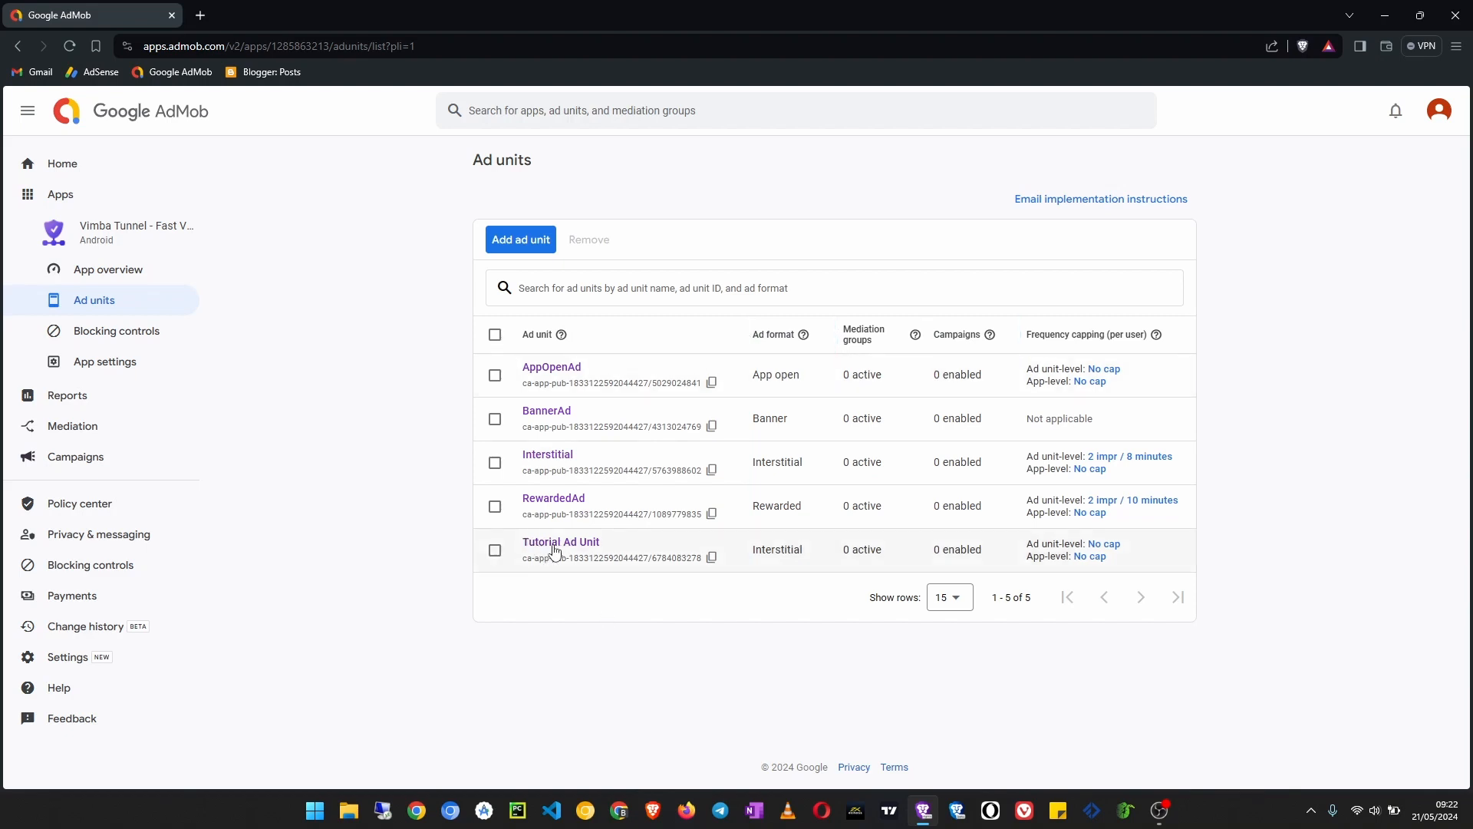
click(560, 542)
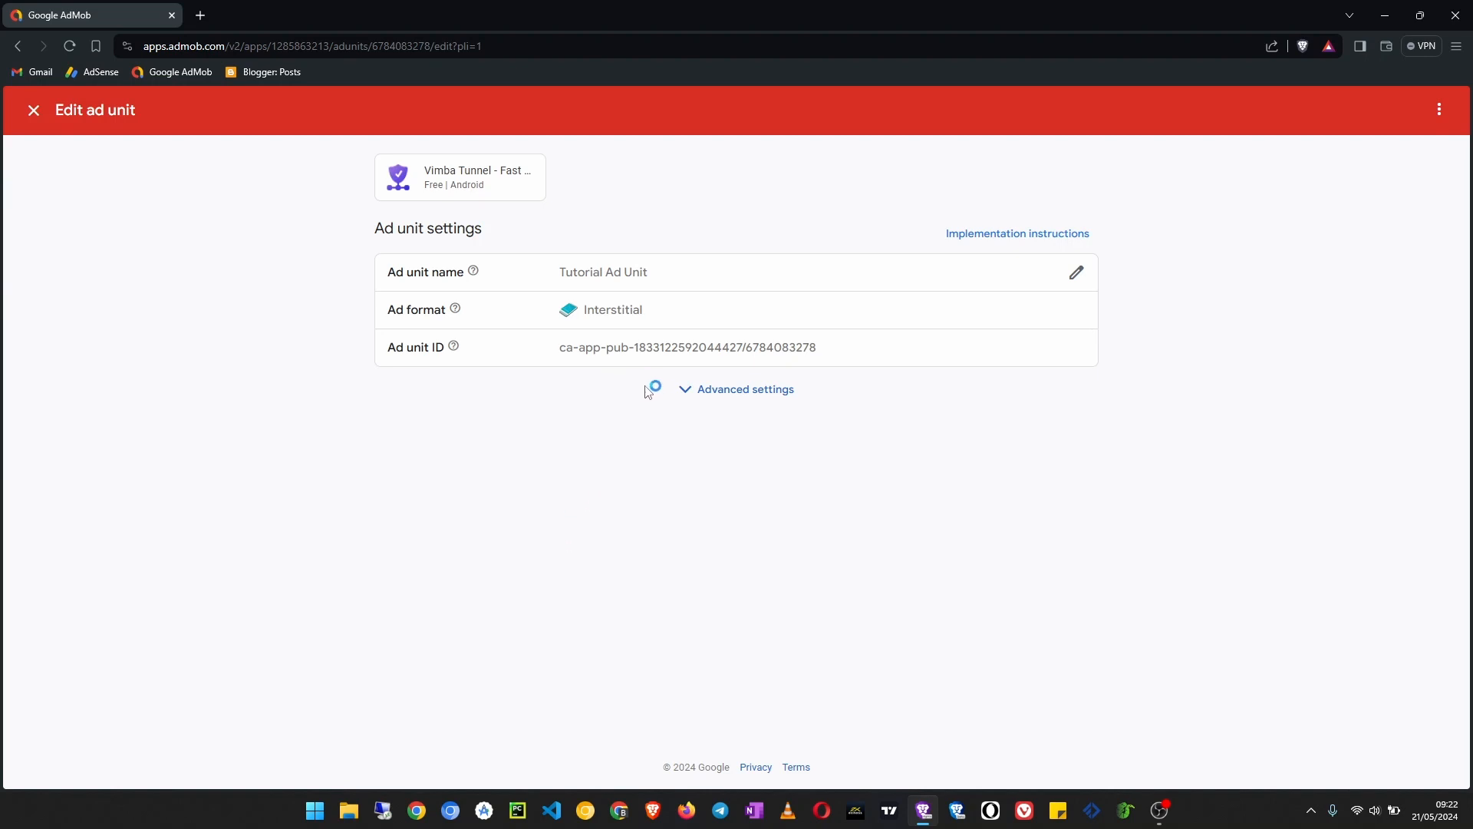
Step: Expand the ad unit's Advanced settings and begin editing its eCPM floor
click(744, 388)
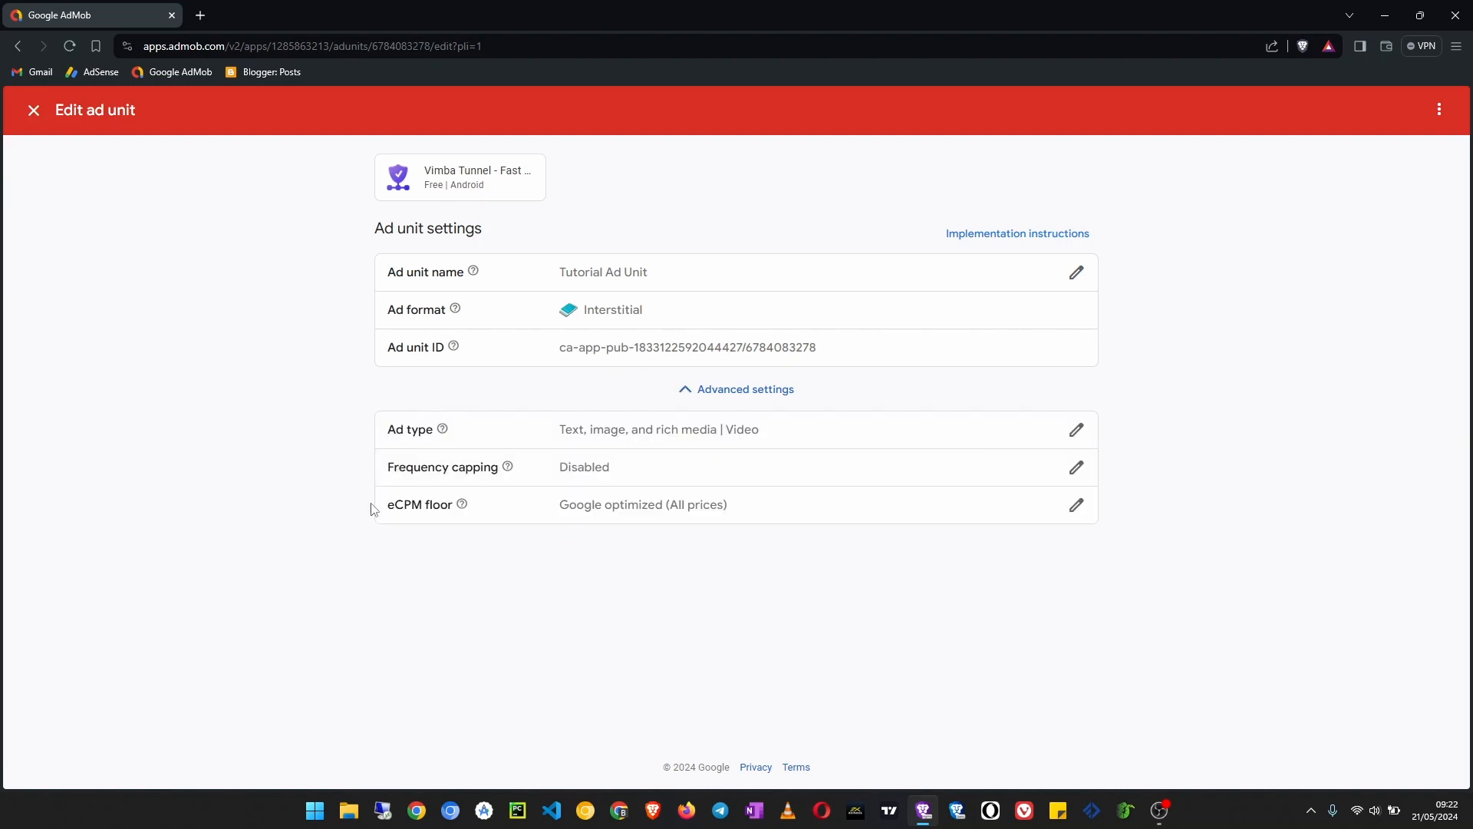
click(745, 388)
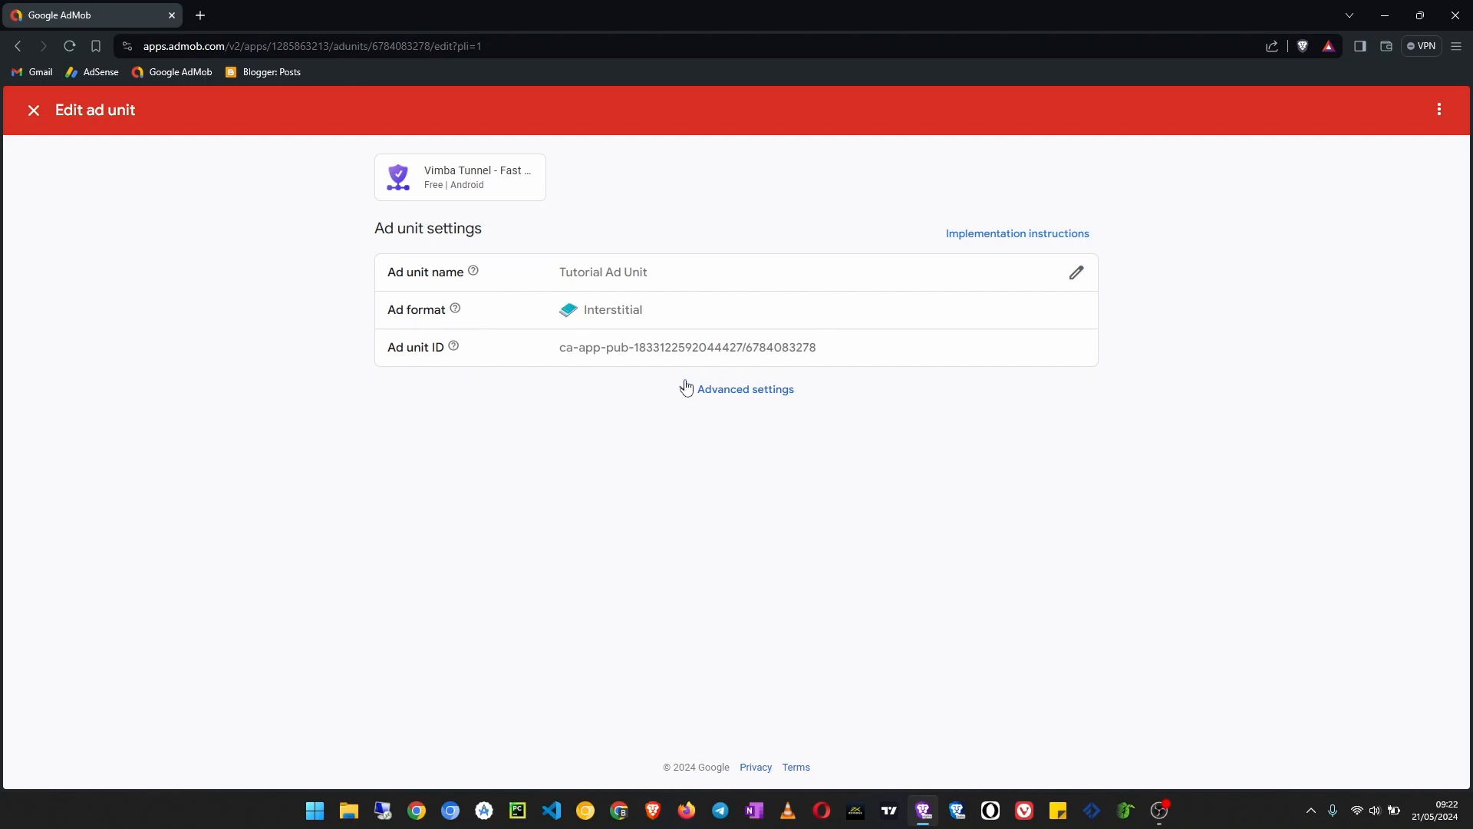
click(745, 389)
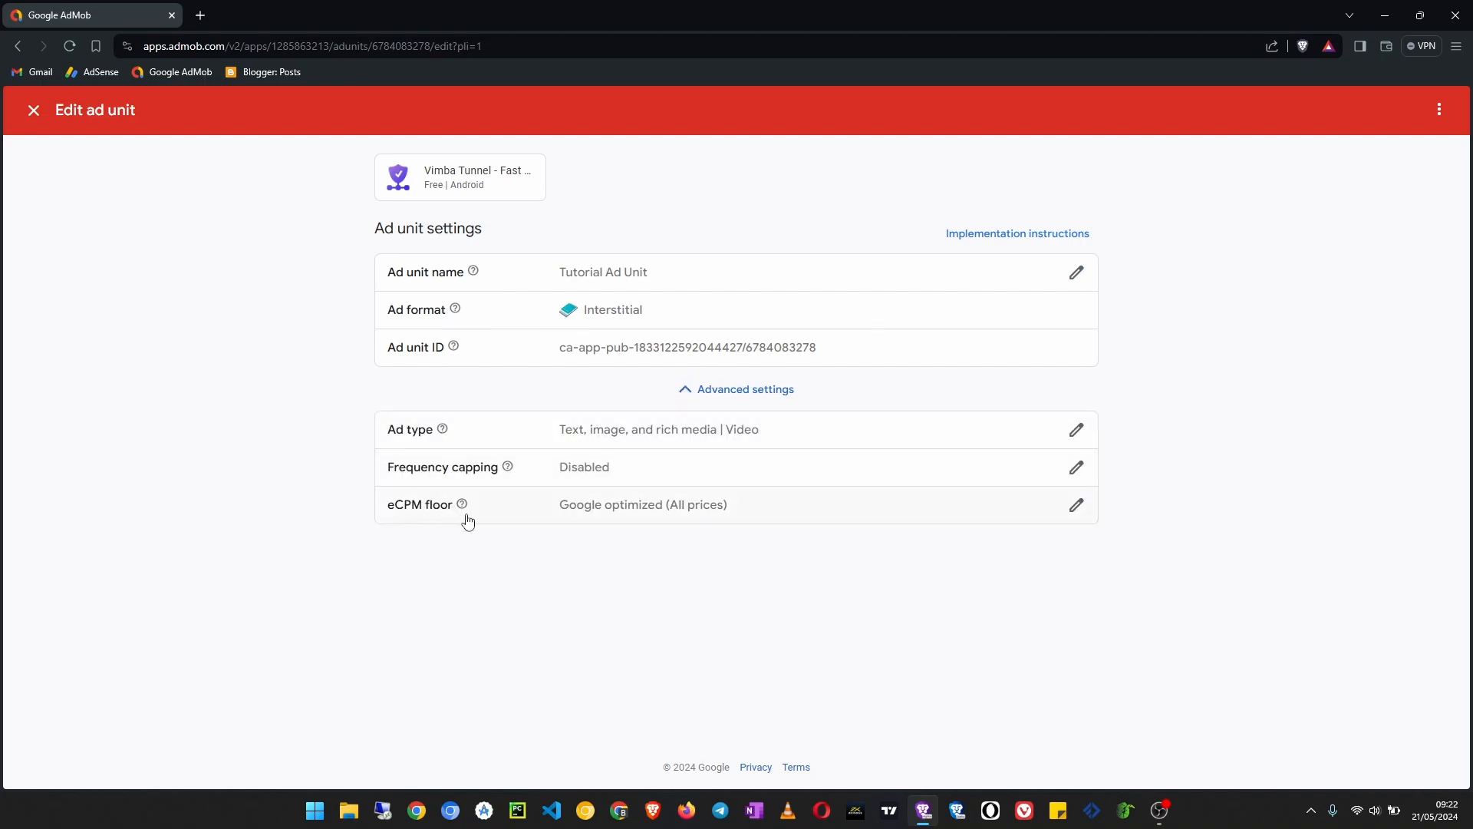
click(1076, 505)
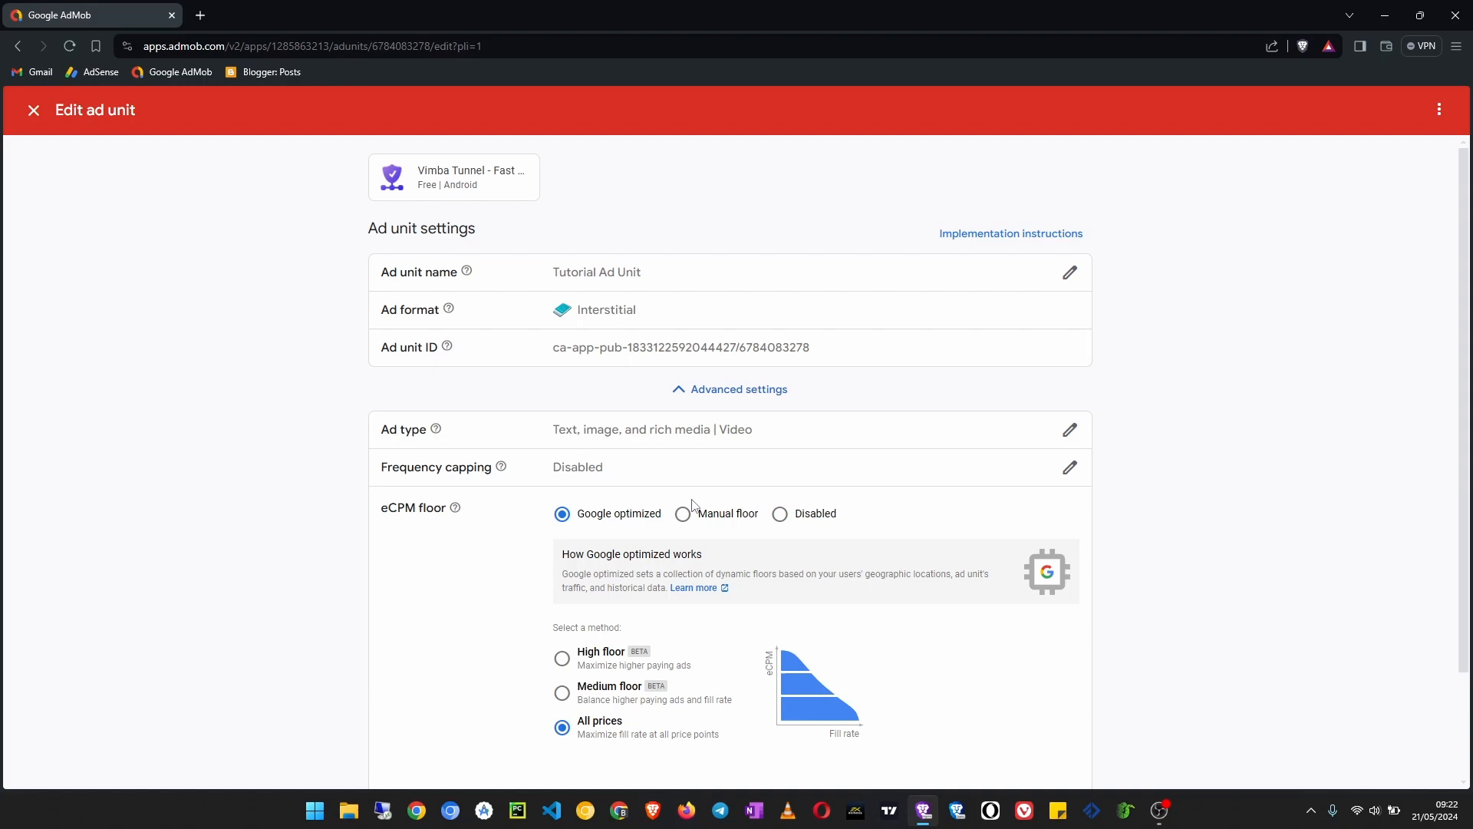
scroll(down, 3)
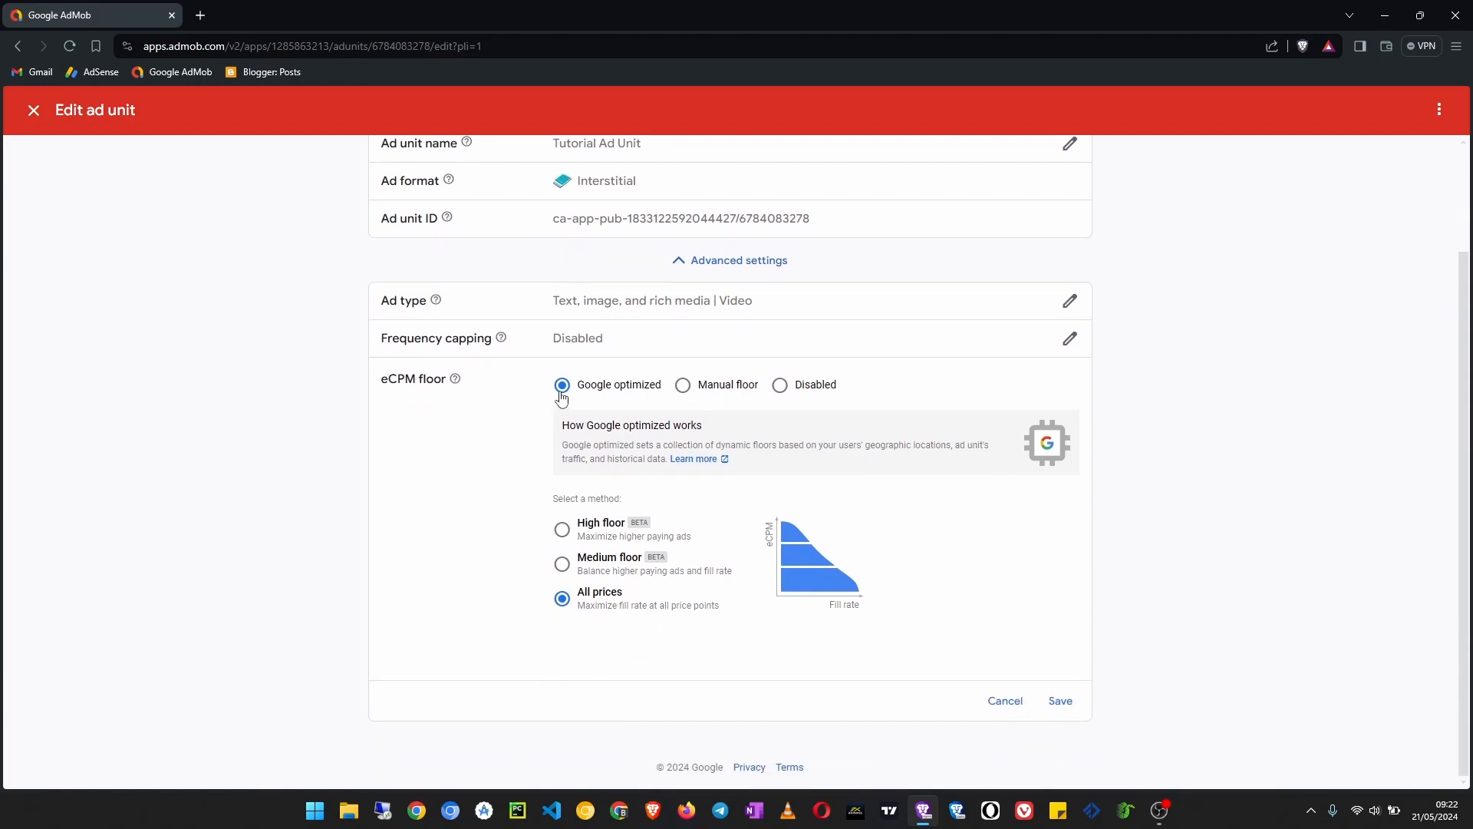
mouse_move(627, 617)
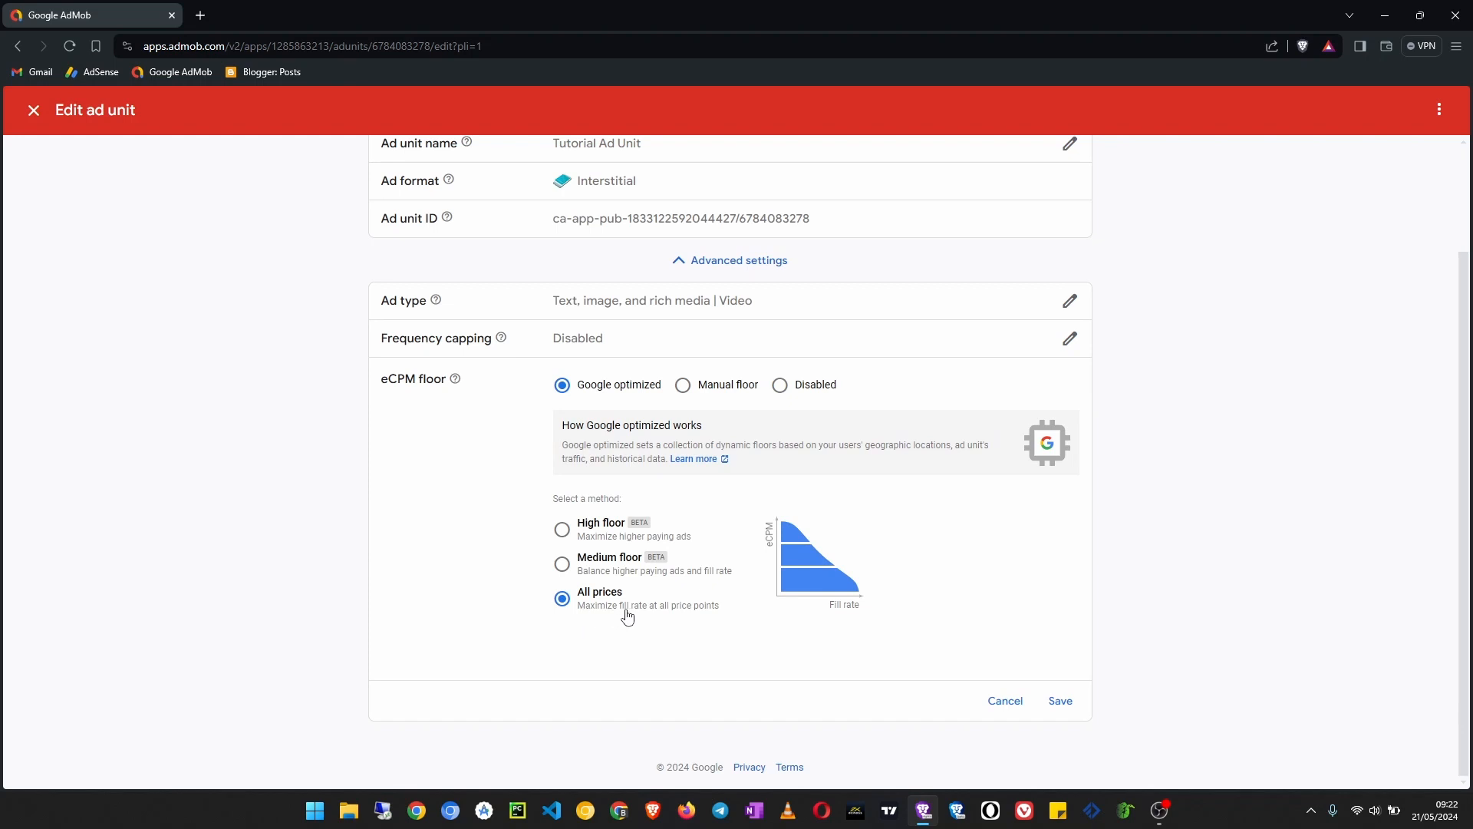
mouse_move(728, 612)
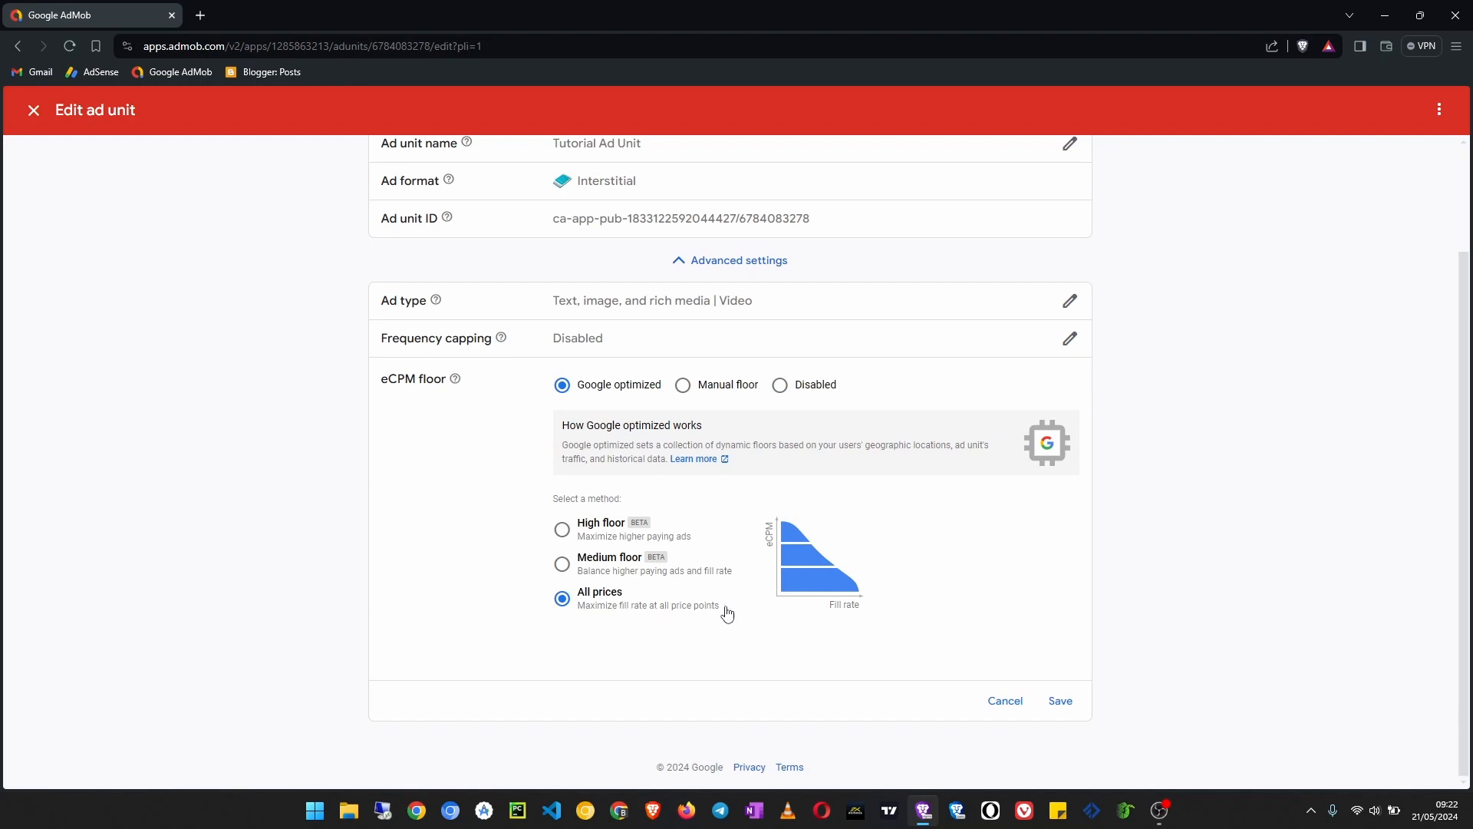
mouse_move(726, 612)
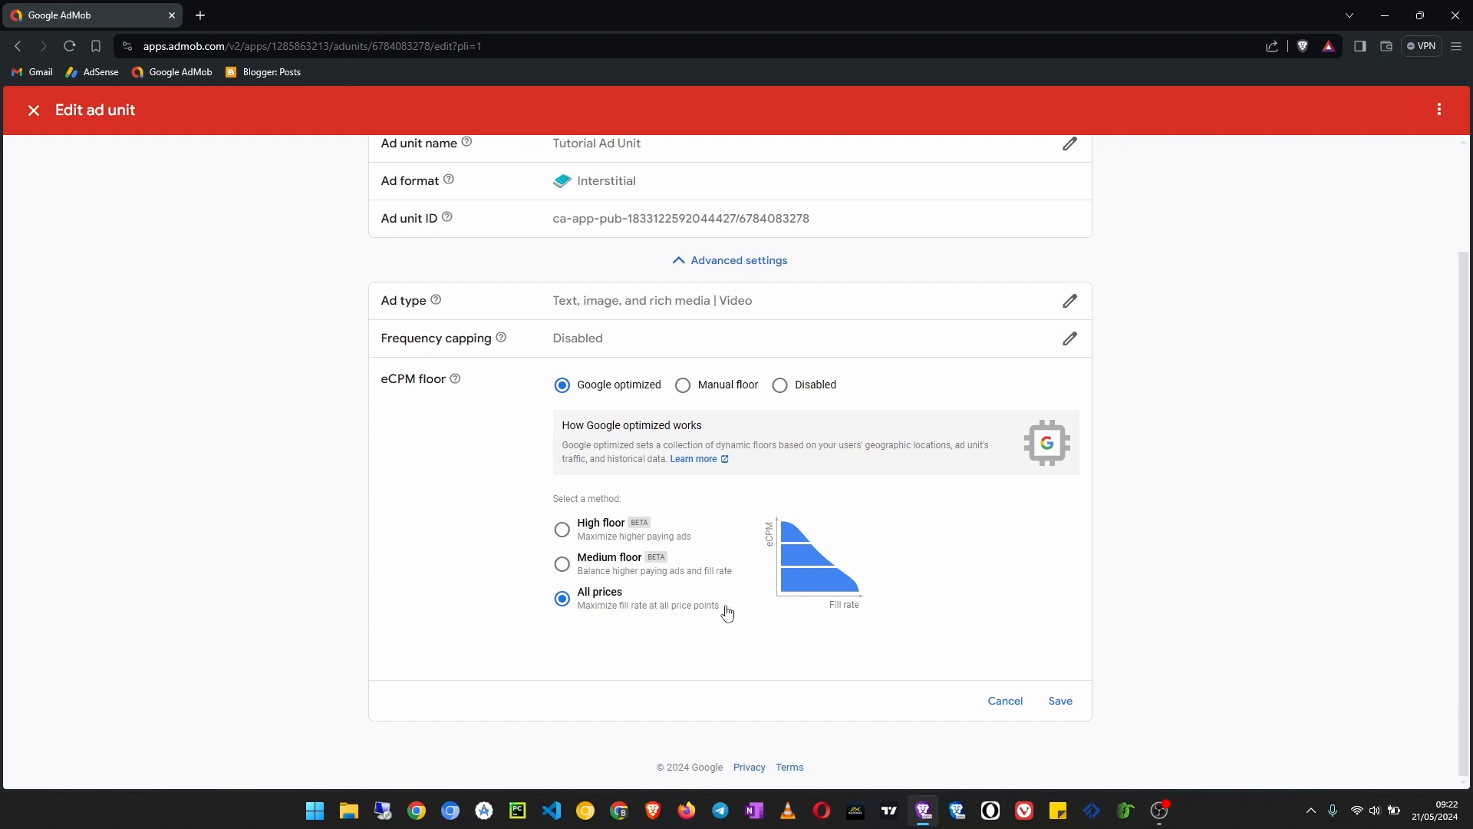
mouse_move(623, 547)
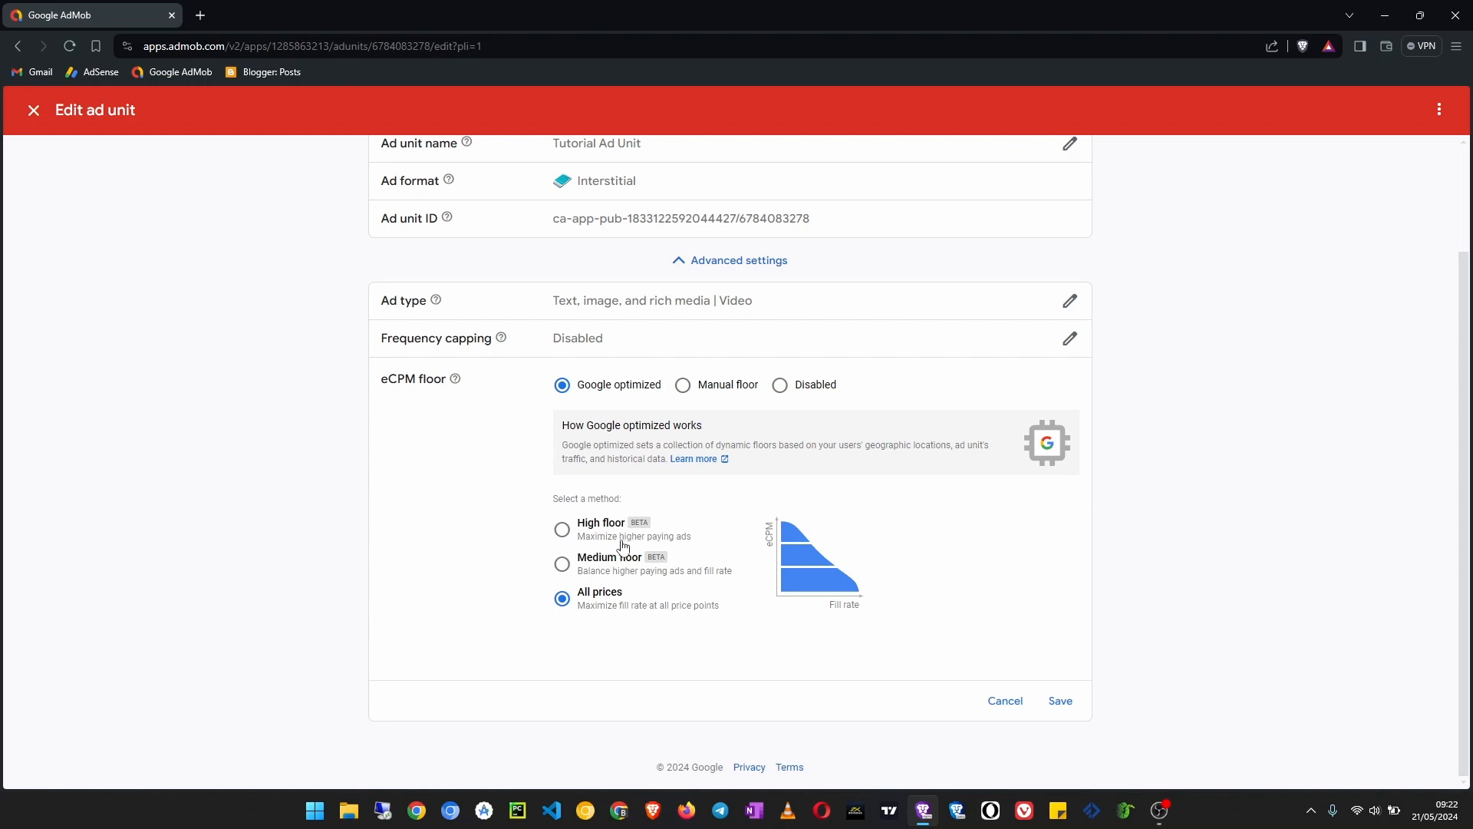
click(562, 530)
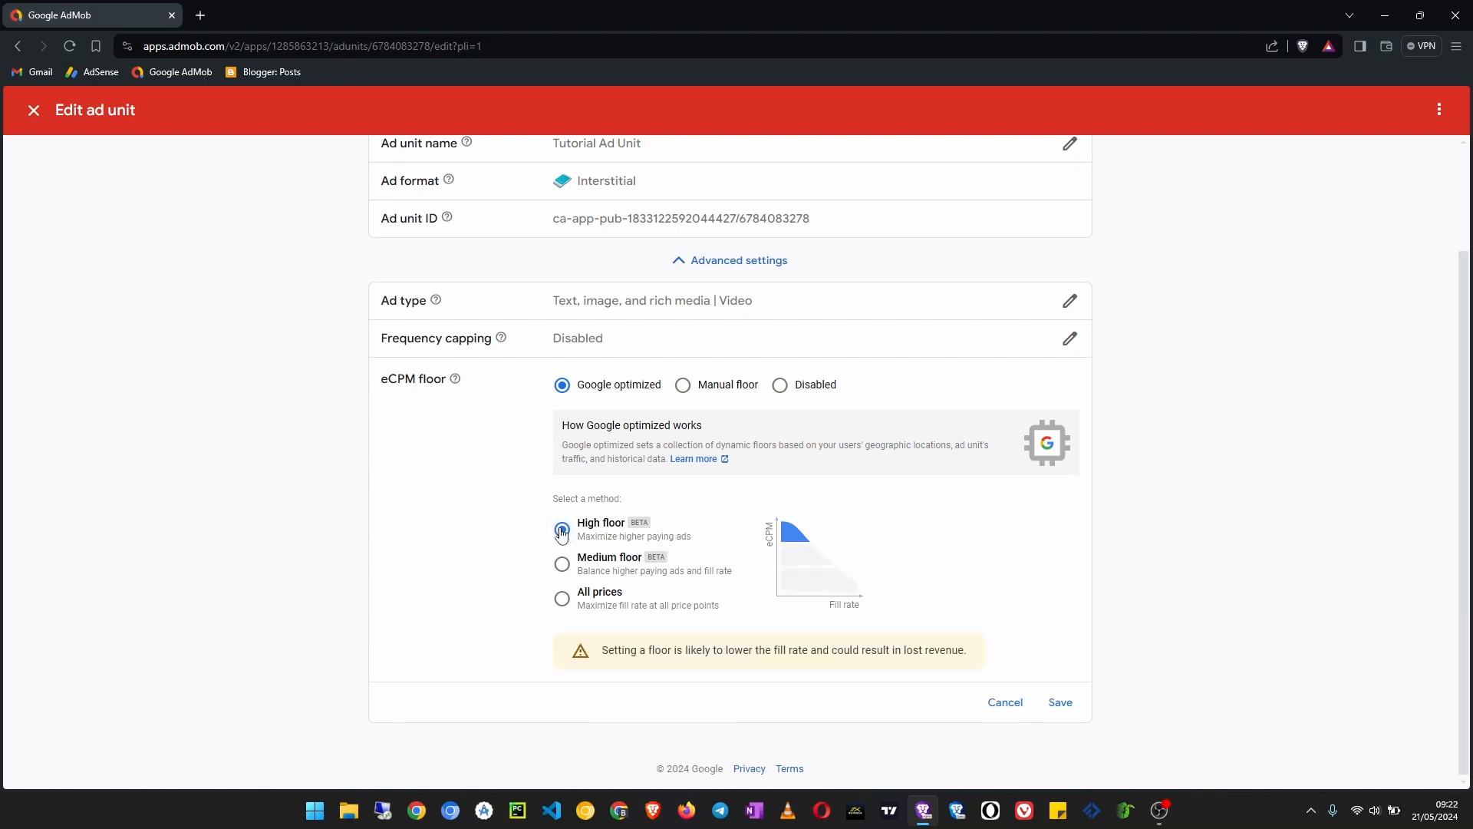
click(562, 530)
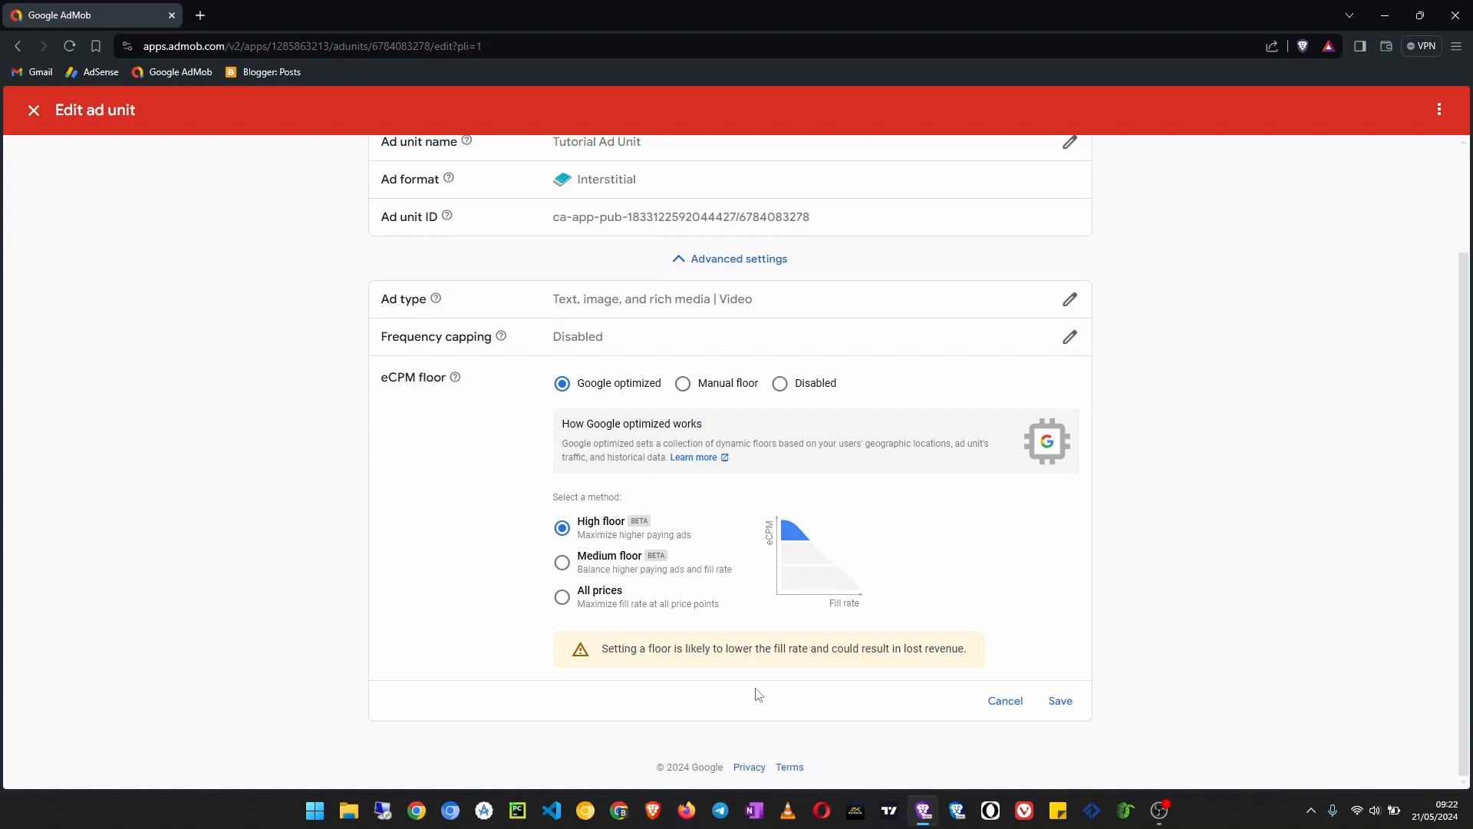
mouse_move(601, 647)
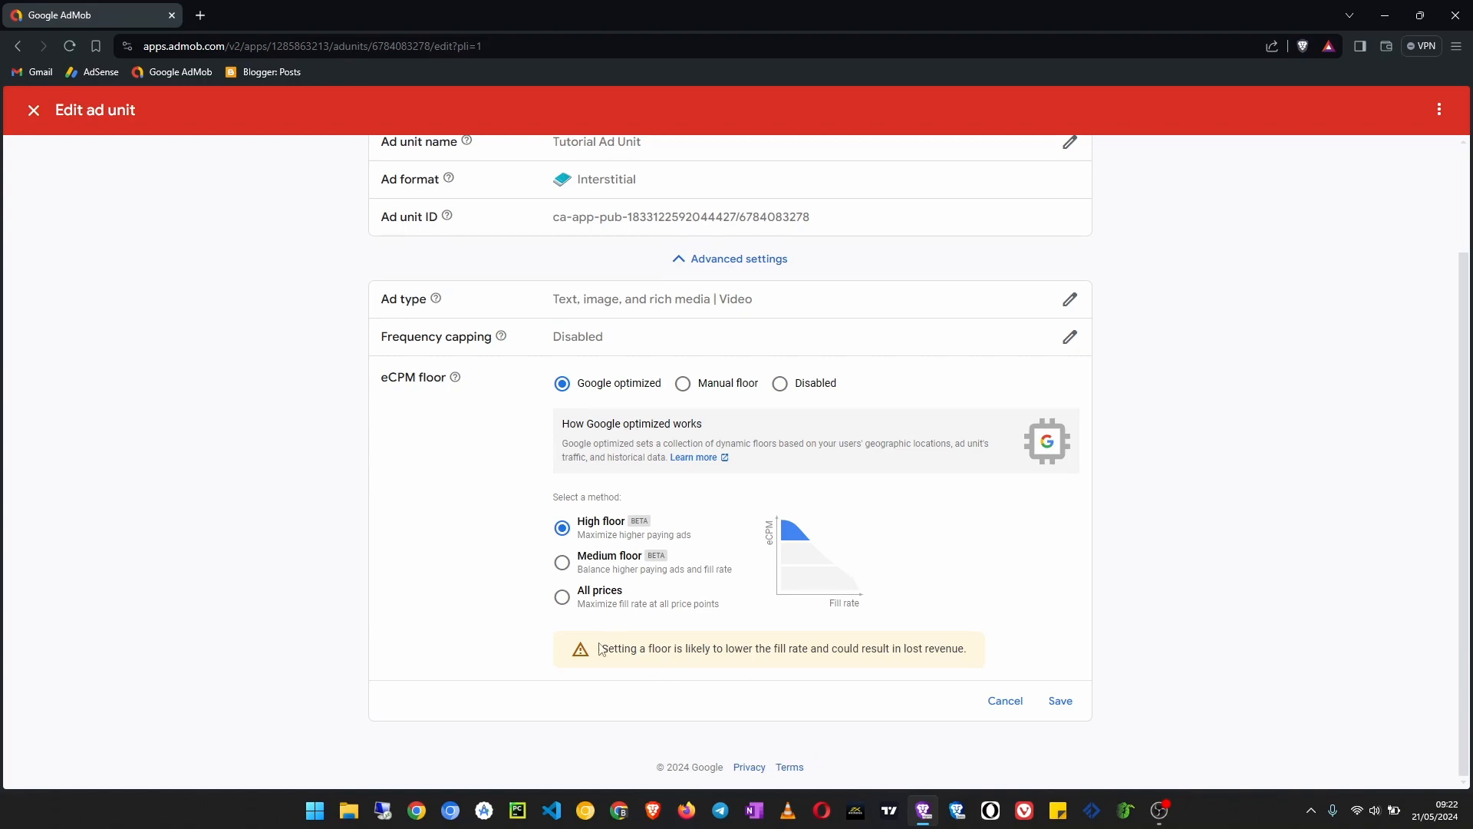
double_click(618, 647)
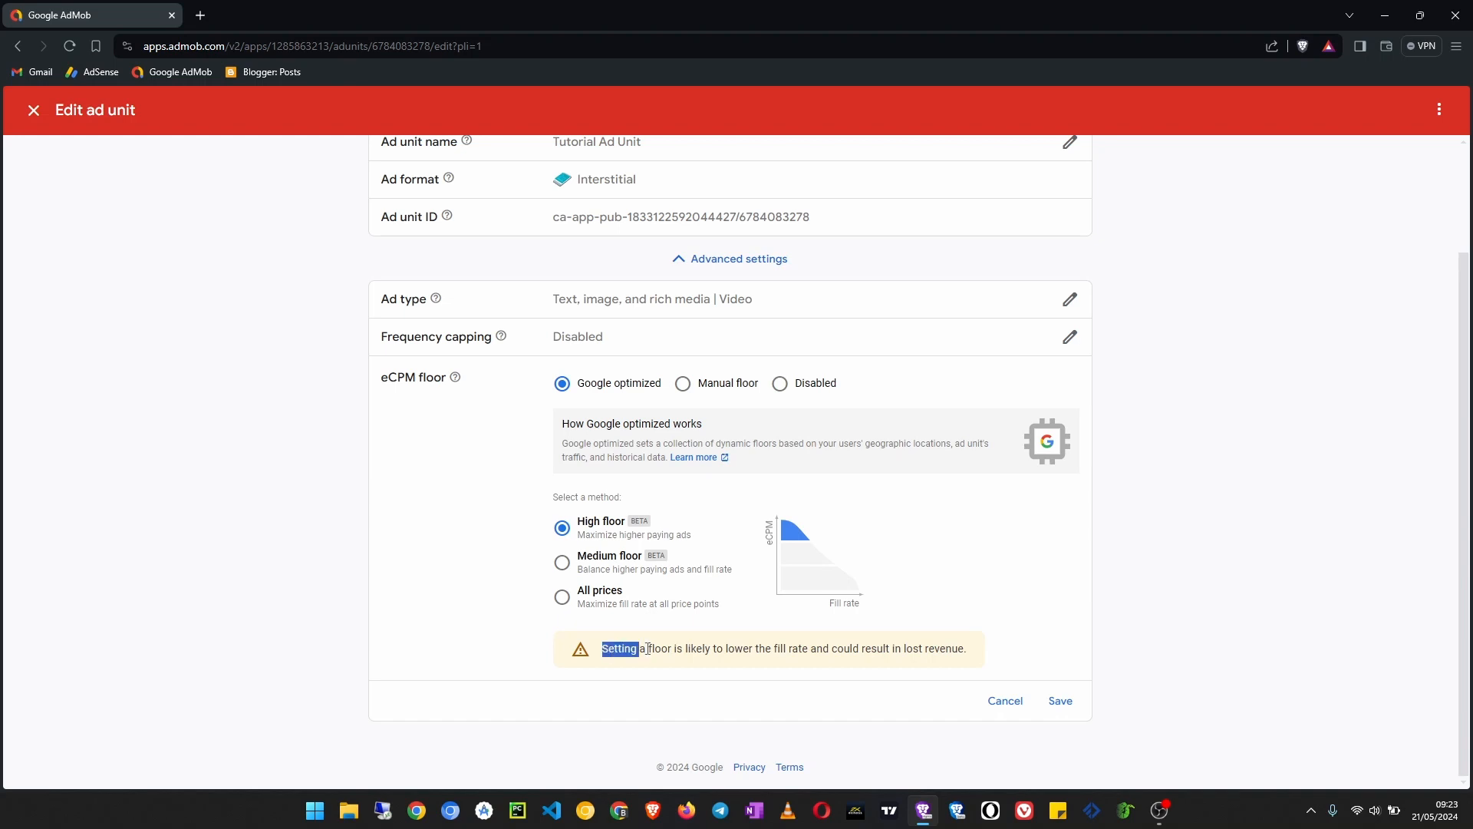
drag(601, 647, 743, 647)
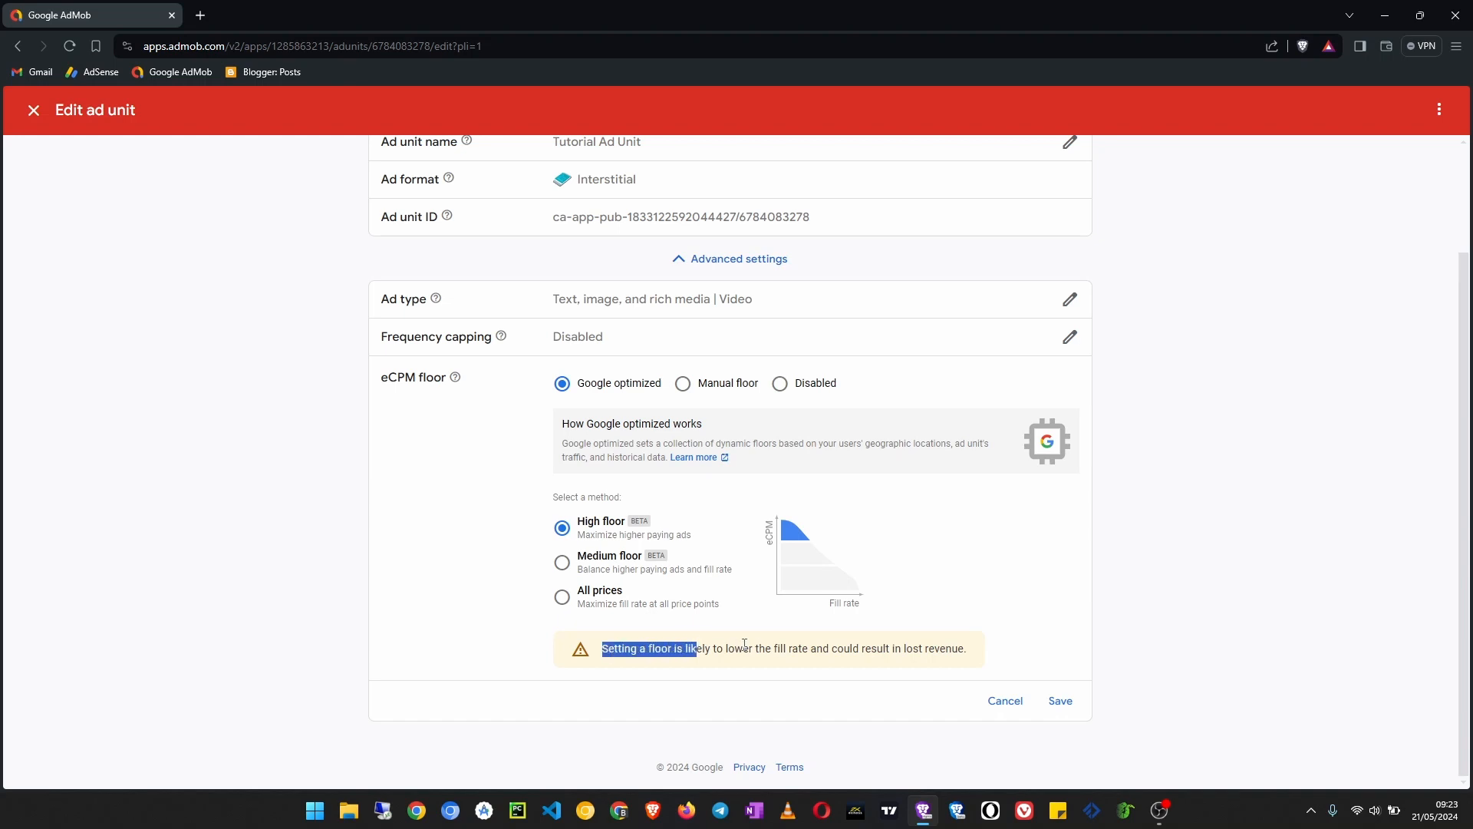
drag(694, 648, 966, 647)
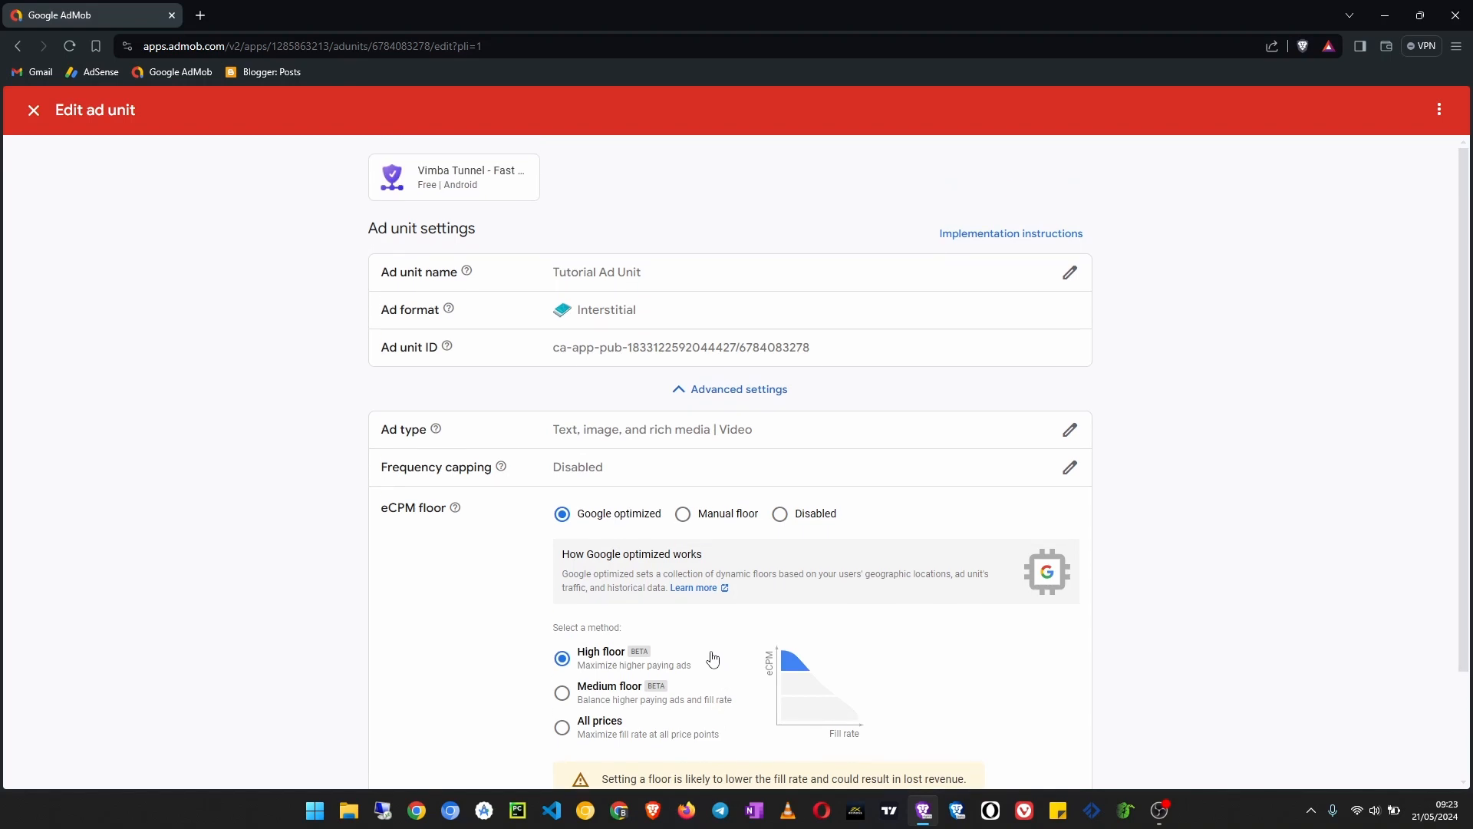
scroll(down, 3)
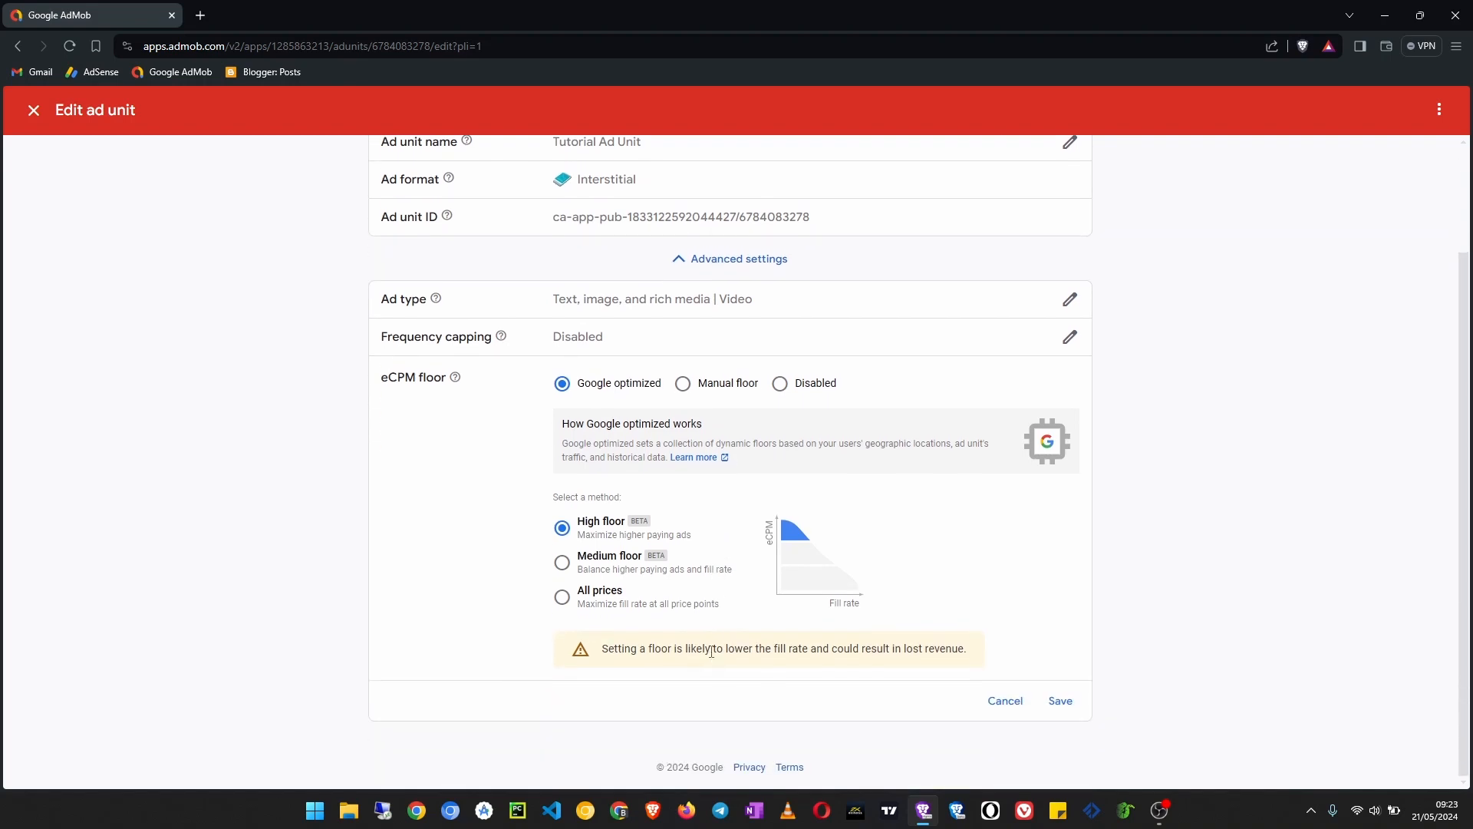
Step: Switch the eCPM floor to Manual floor and focus the global floor amount field
click(690, 514)
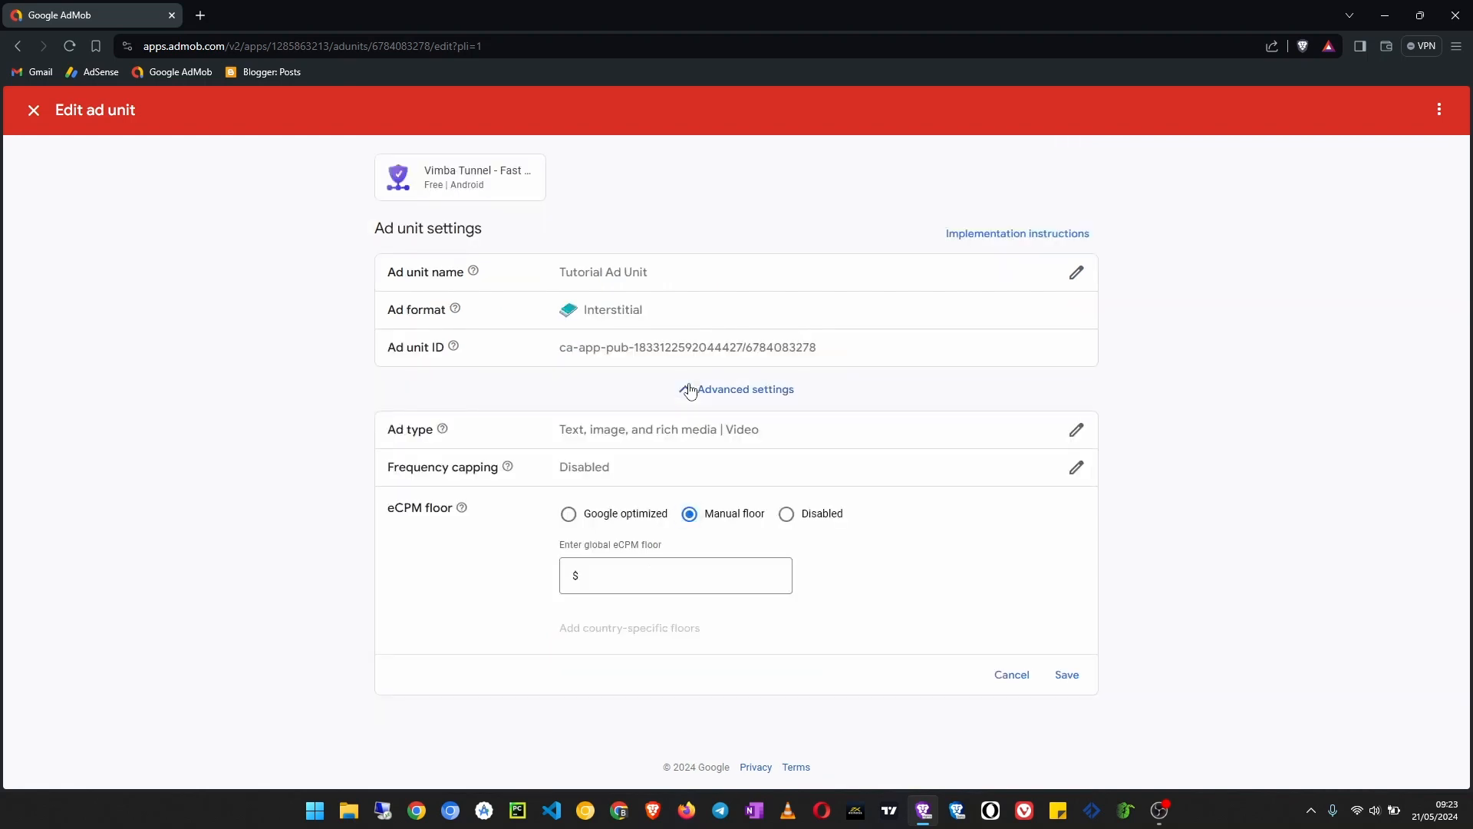
click(675, 575)
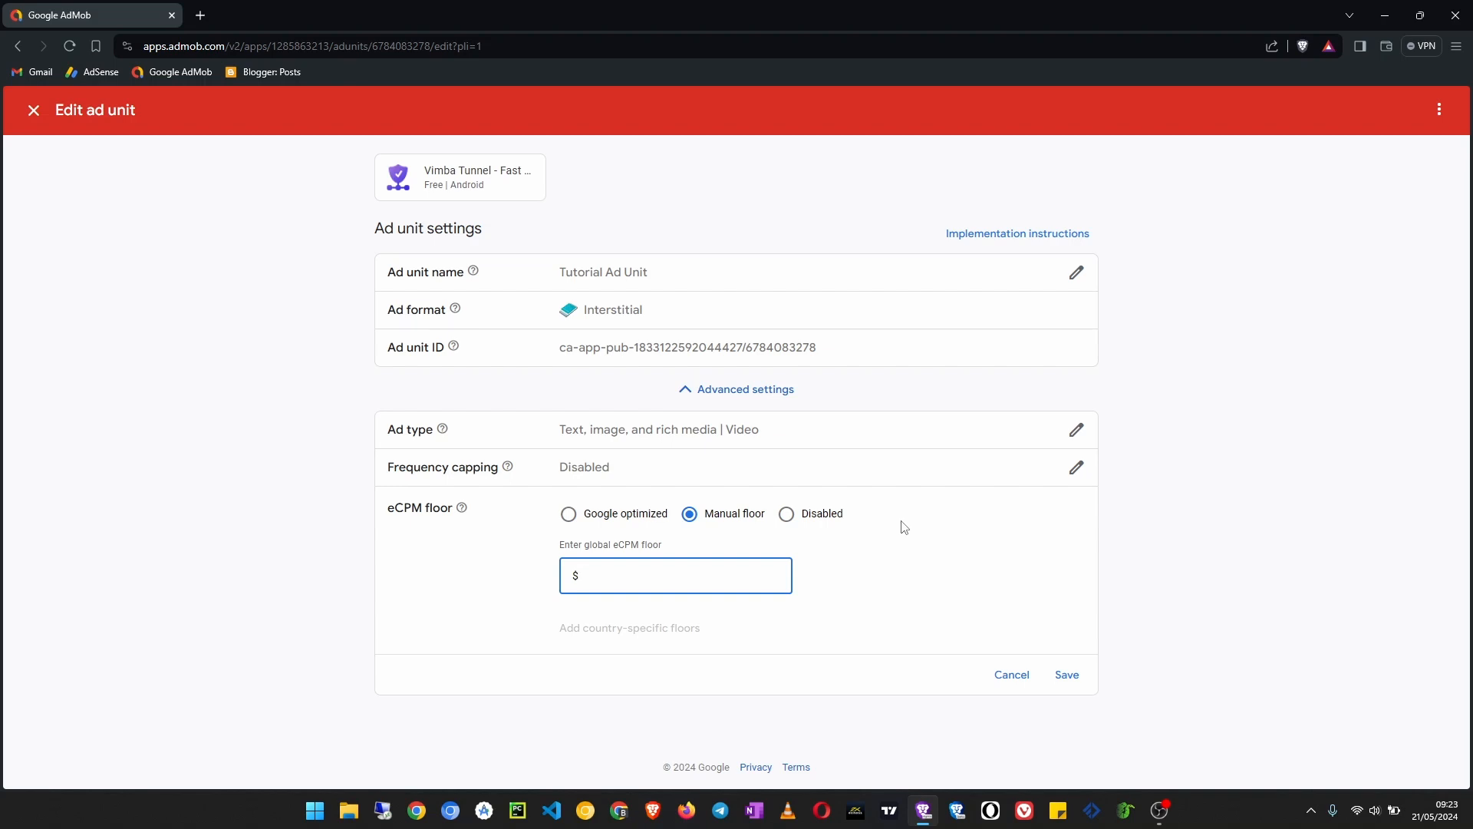
mouse_move(11, 138)
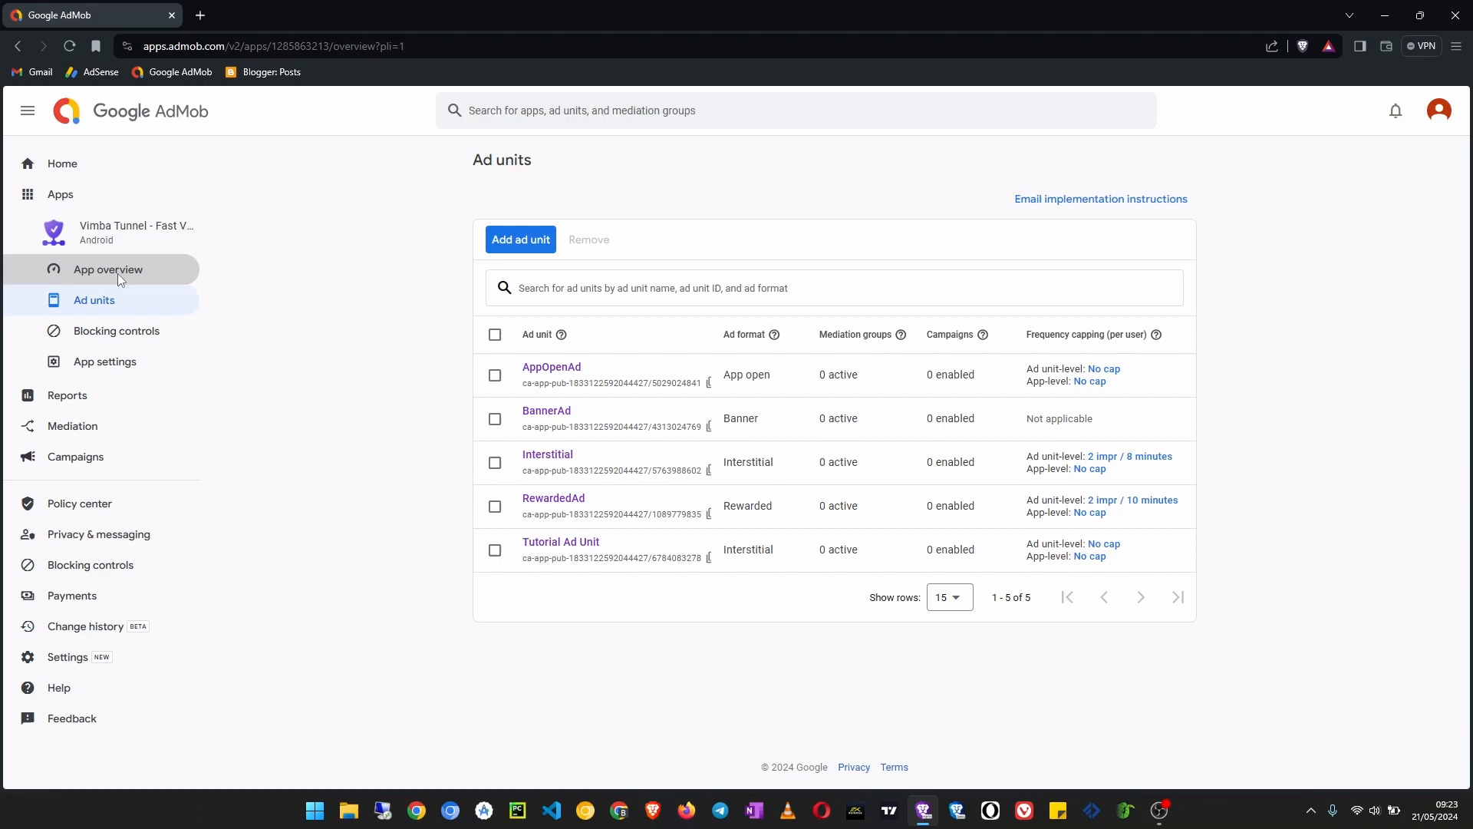
Step: View the Vimba Tunnel app overview's earnings and activity cards
click(107, 271)
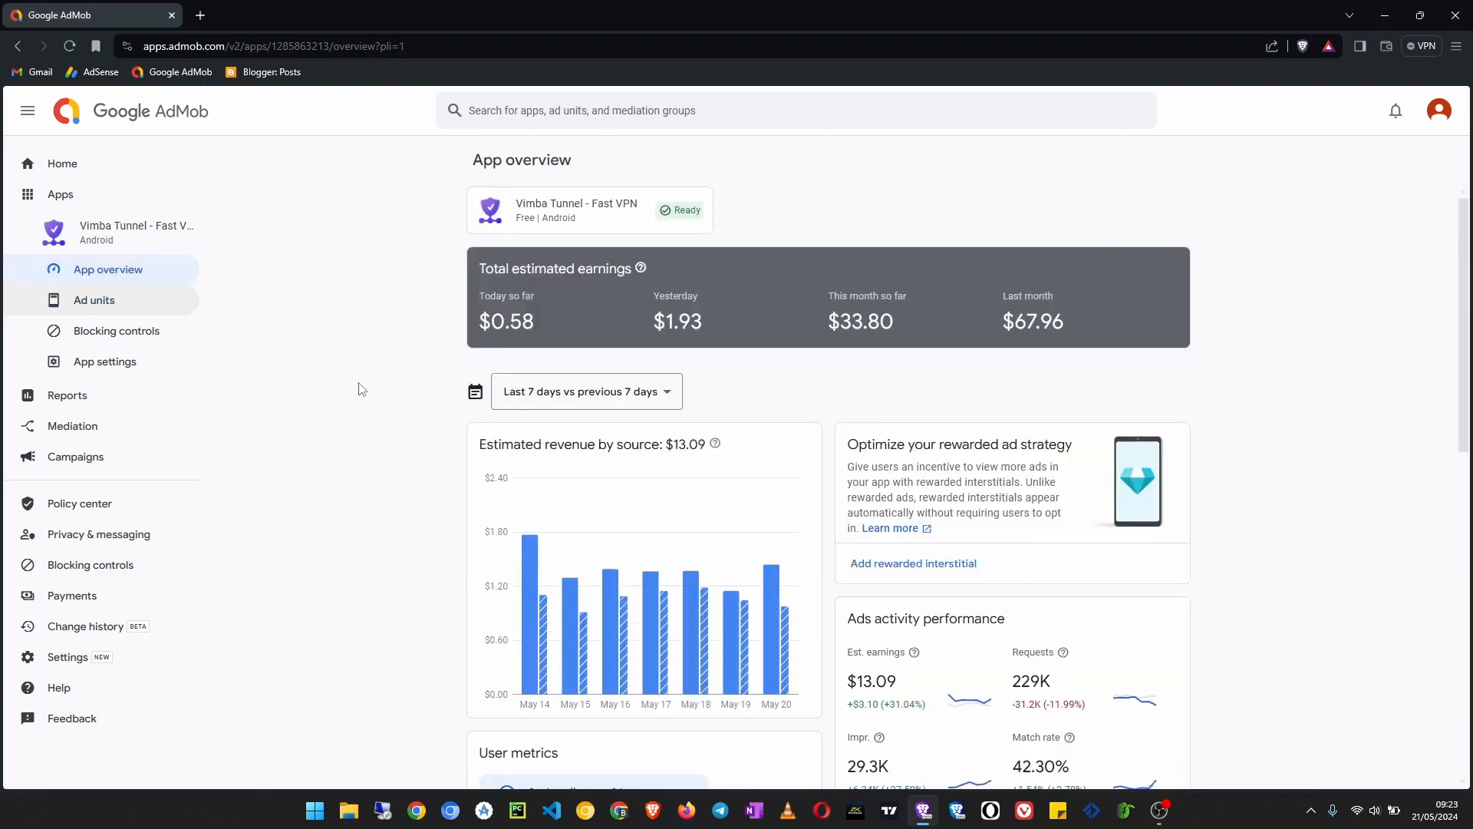
scroll(down, 3)
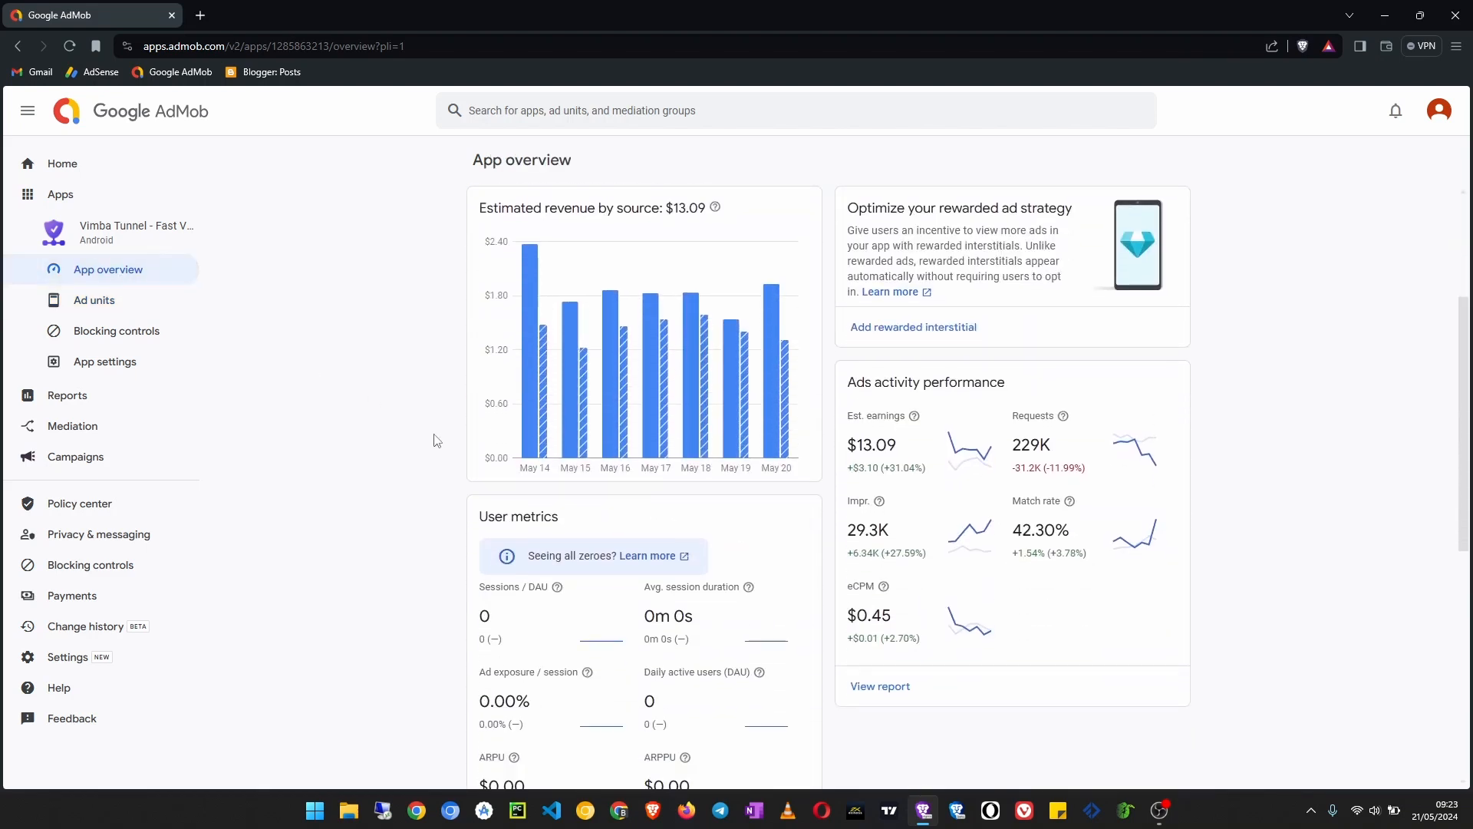
scroll(down, 3)
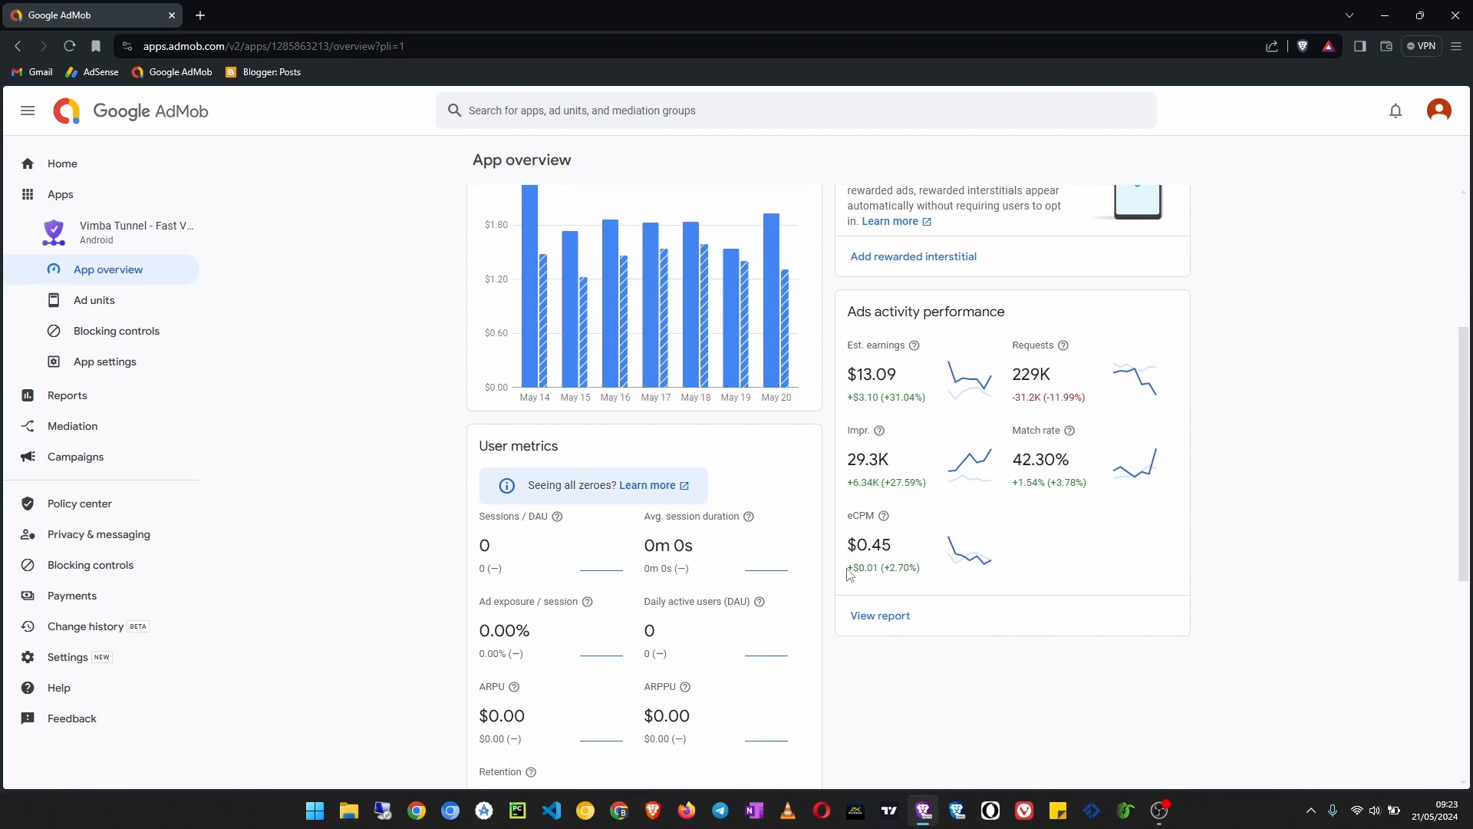
mouse_move(864, 571)
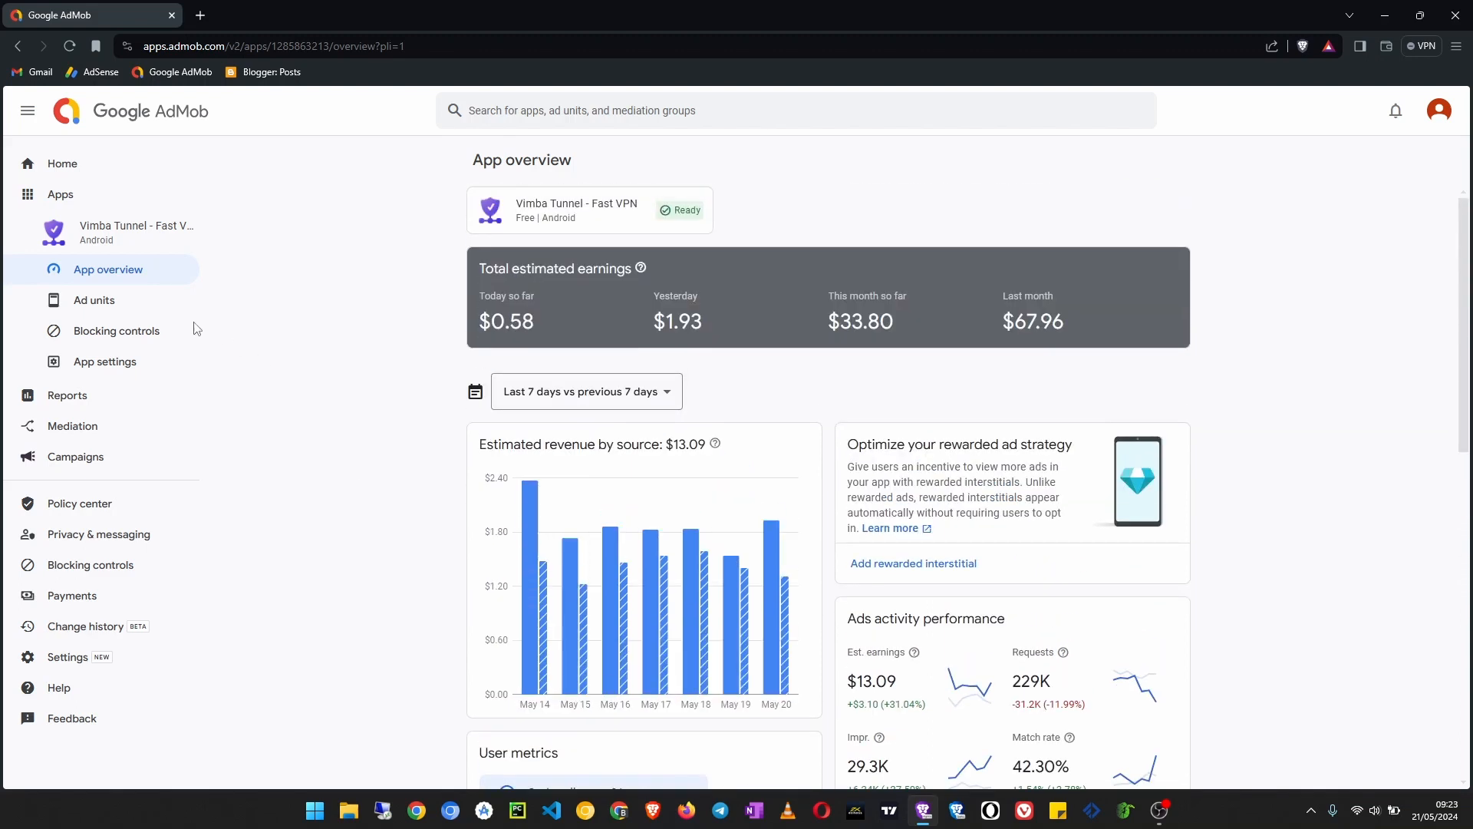
Step: Reopen Tutorial Ad Unit and enter 5 as the manual global eCPM floor
click(94, 299)
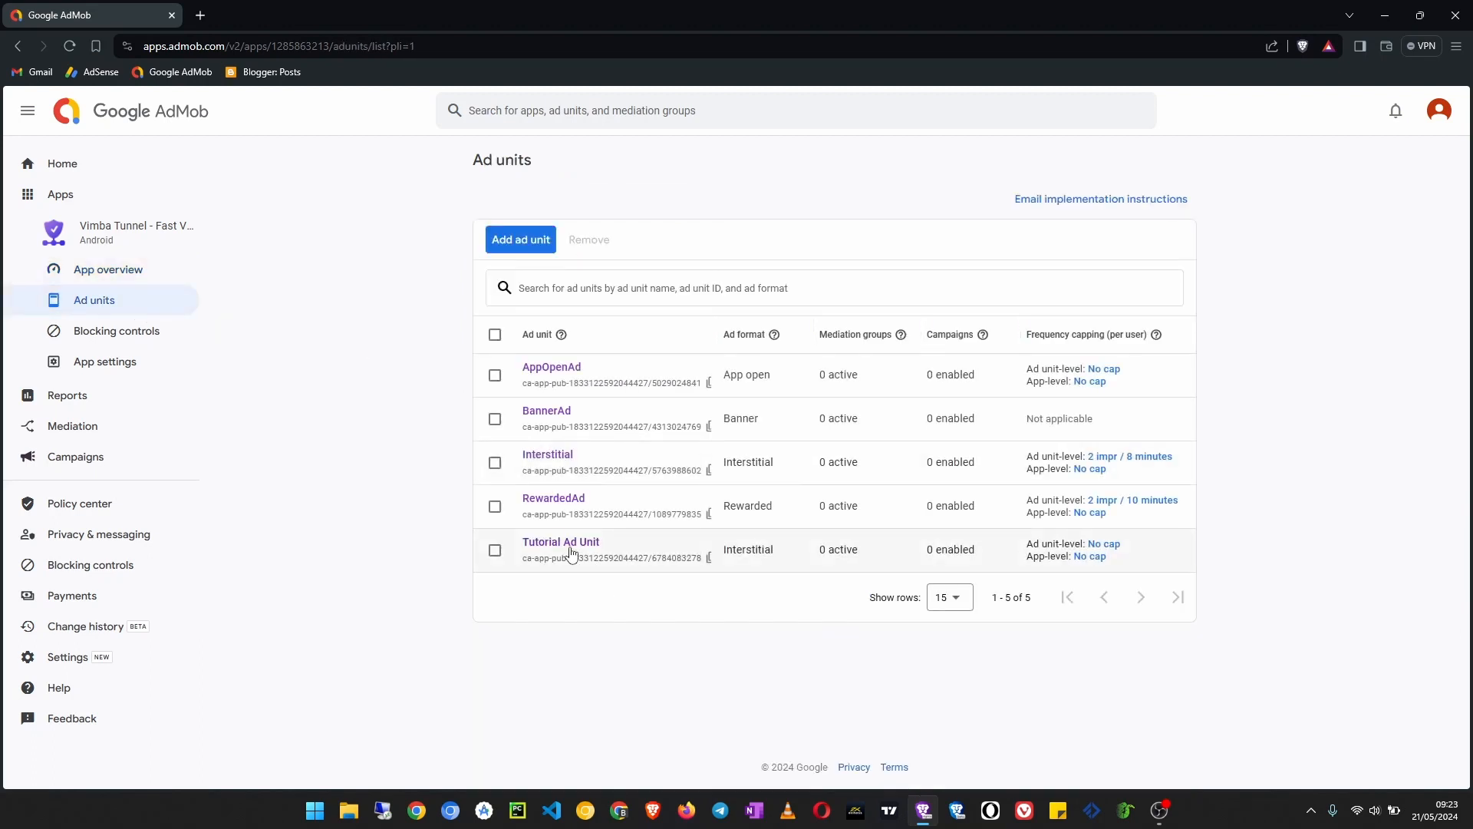
click(560, 542)
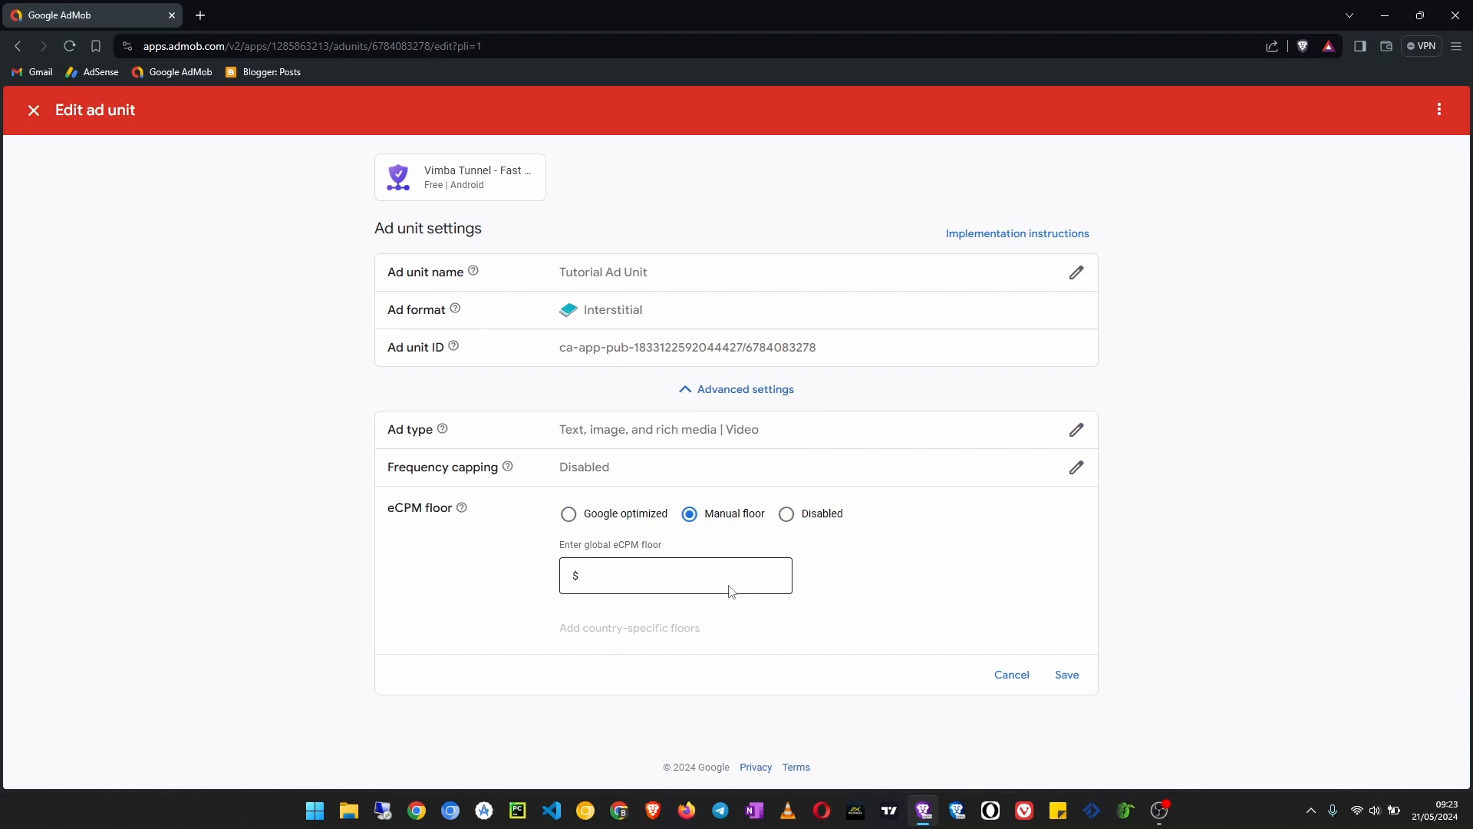
text(5)
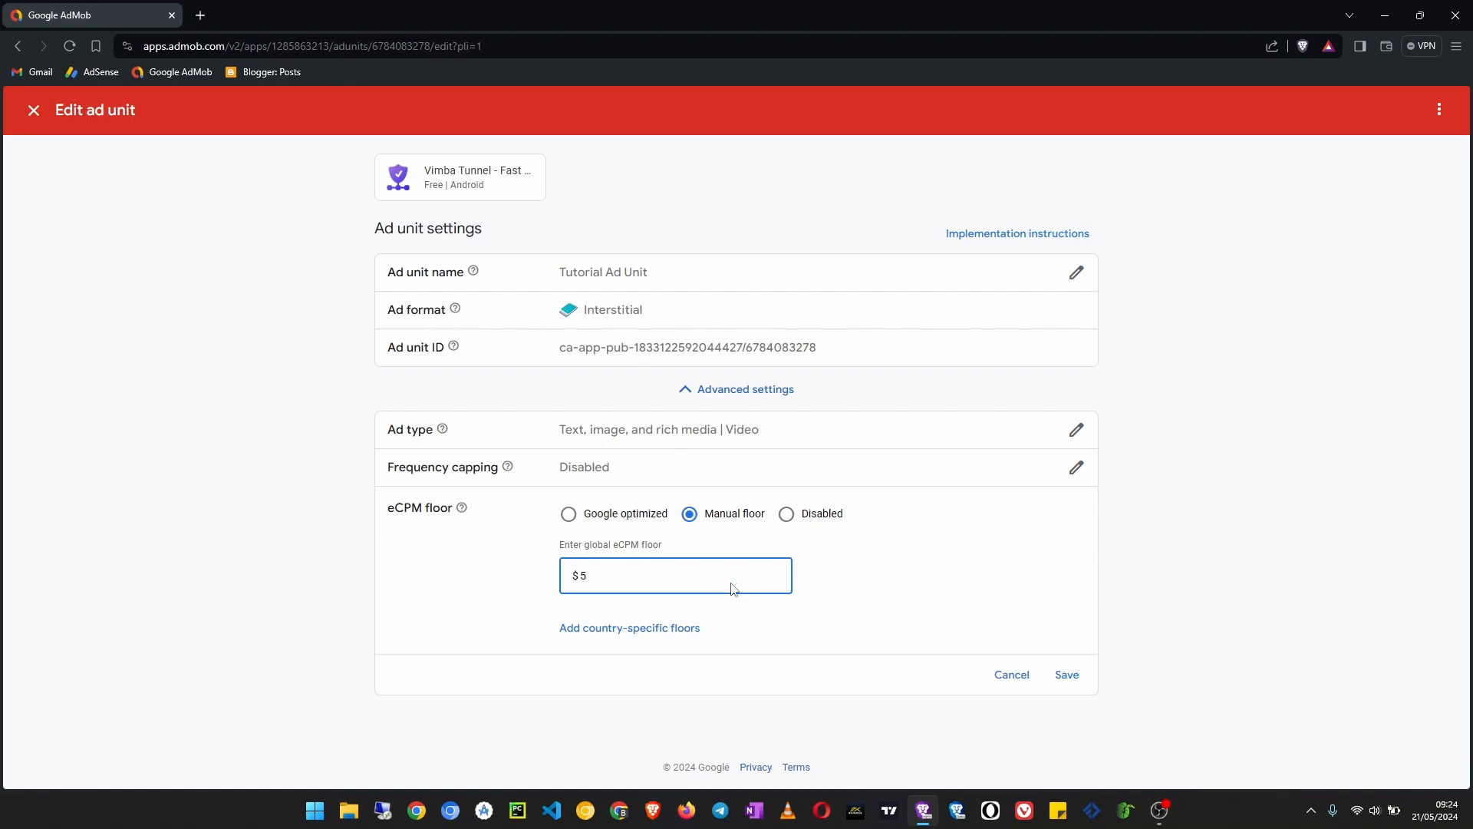
mouse_move(654, 527)
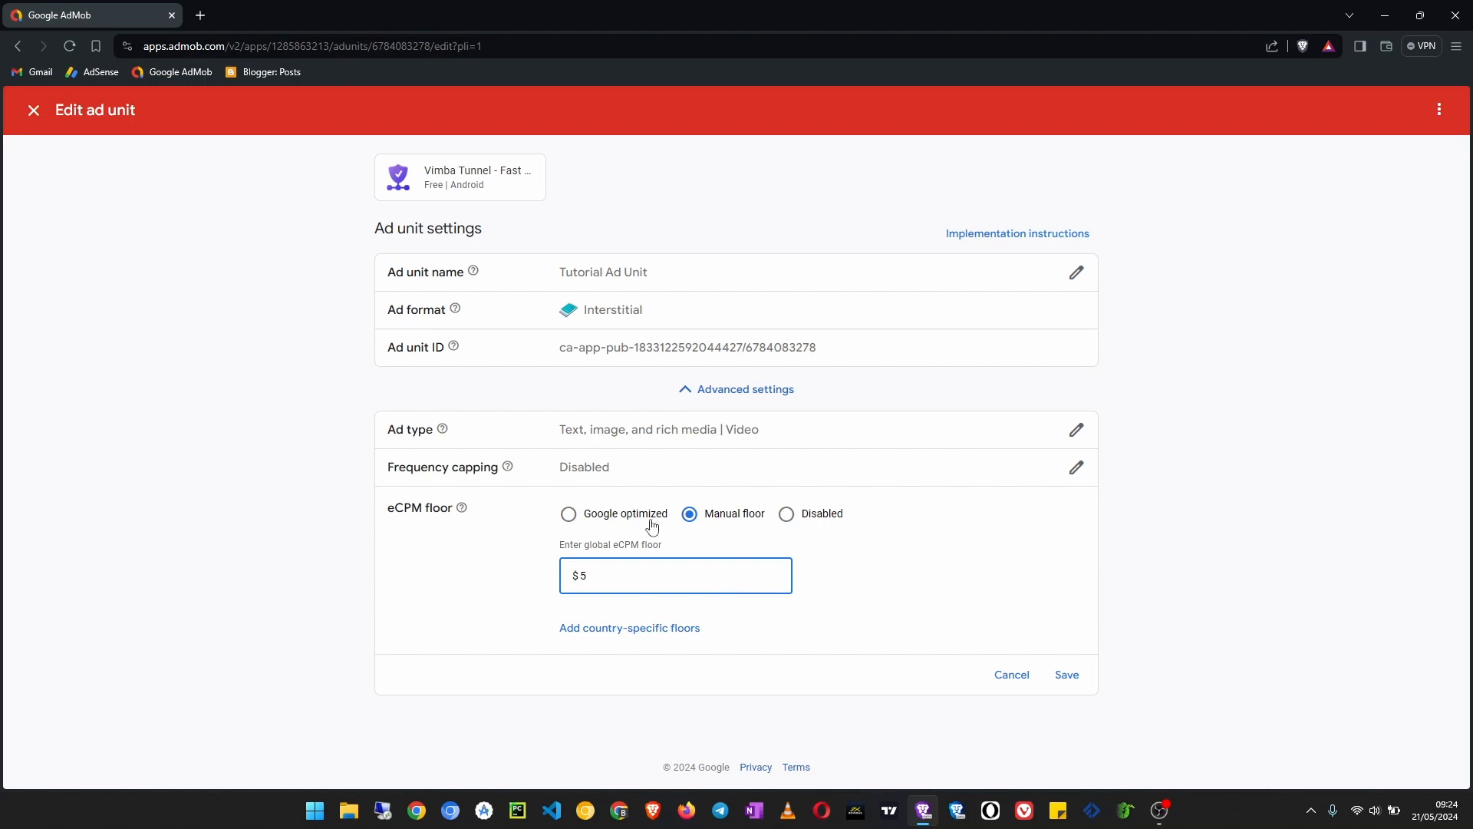
mouse_move(651, 526)
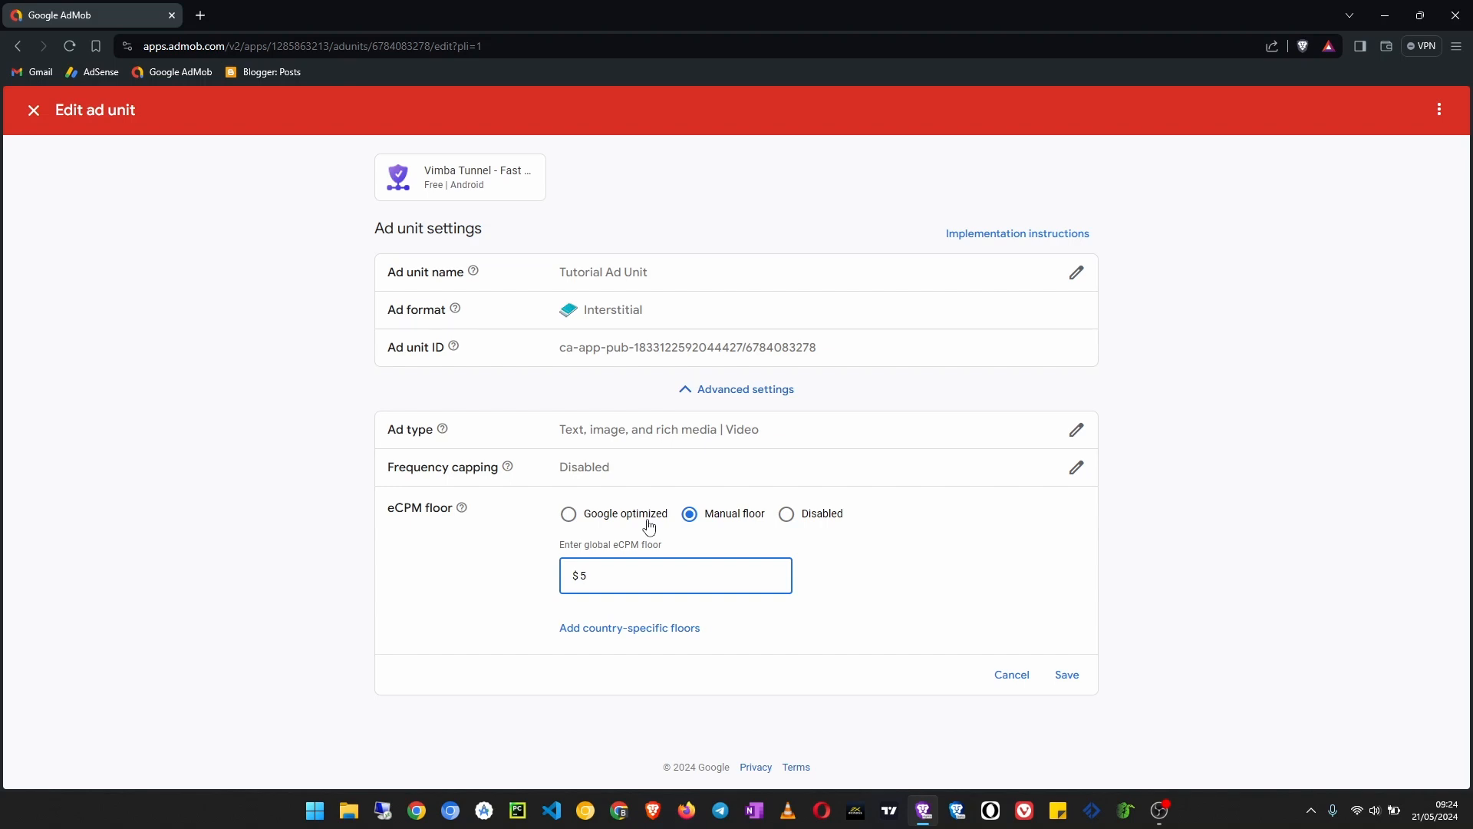
mouse_move(580, 513)
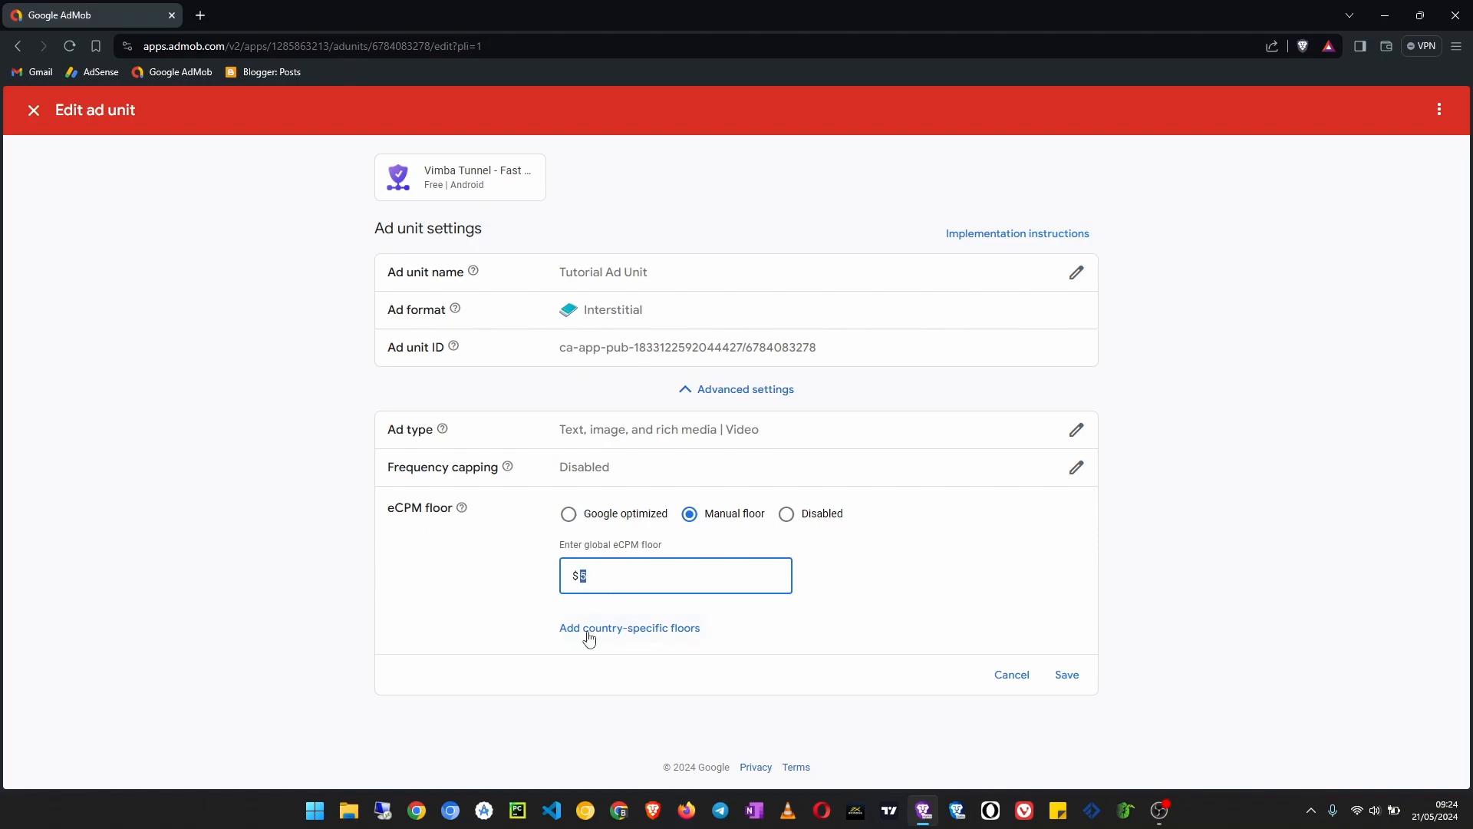
mouse_move(972, 735)
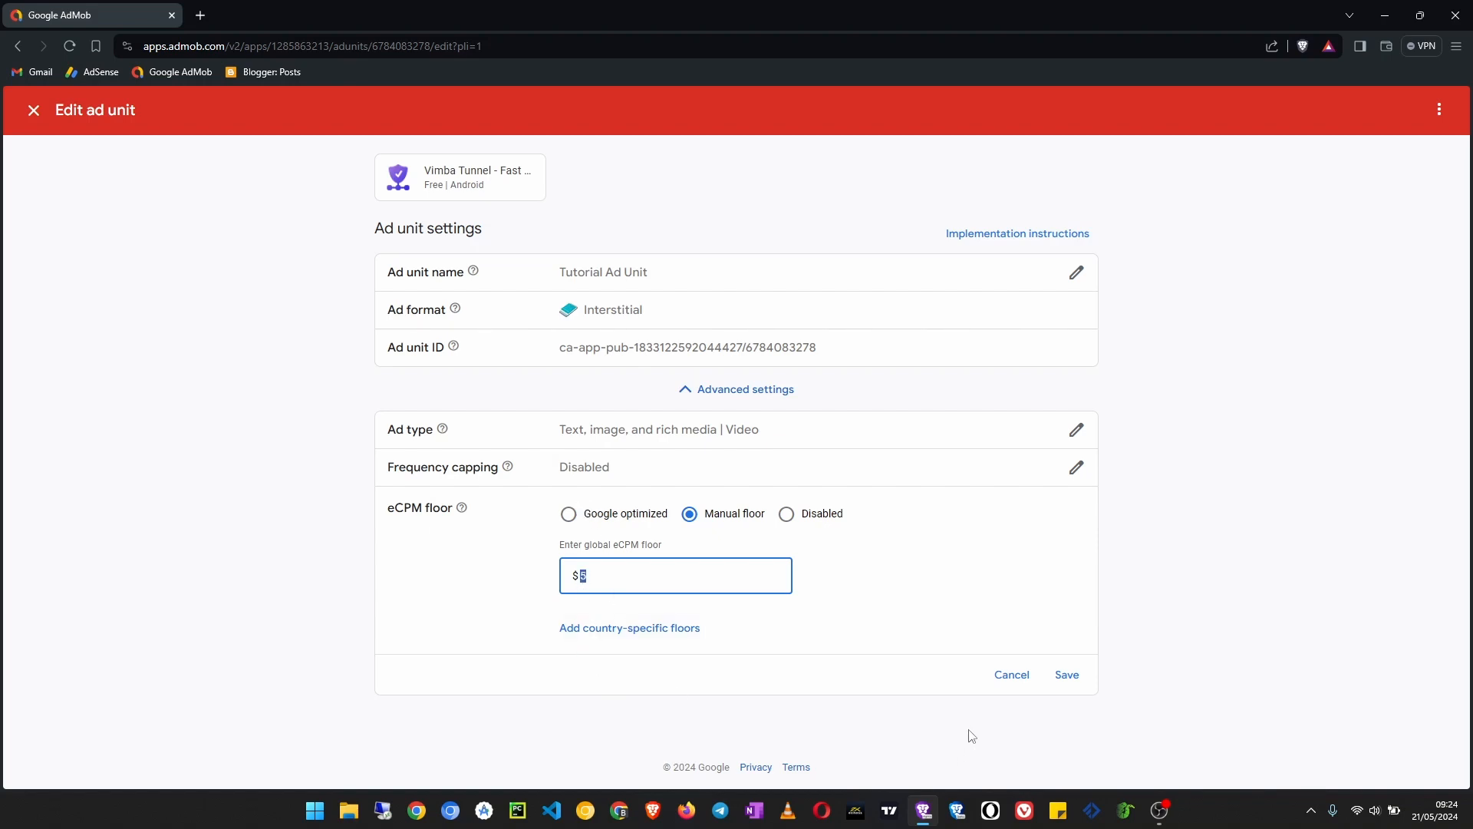
Step: Replace the global eCPM floor amount with 2.00 and save it
key(backspace)
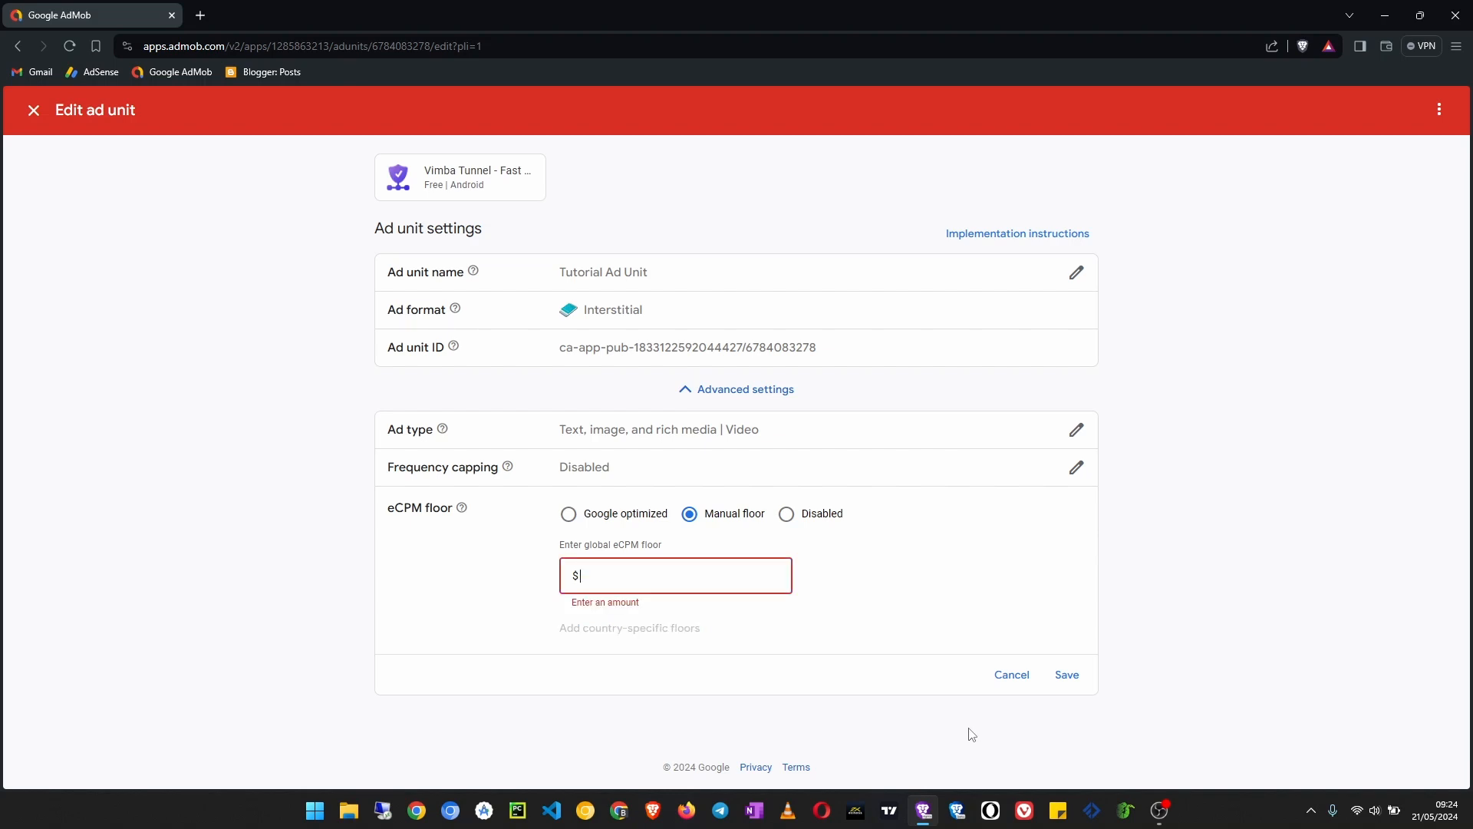
text(2.00)
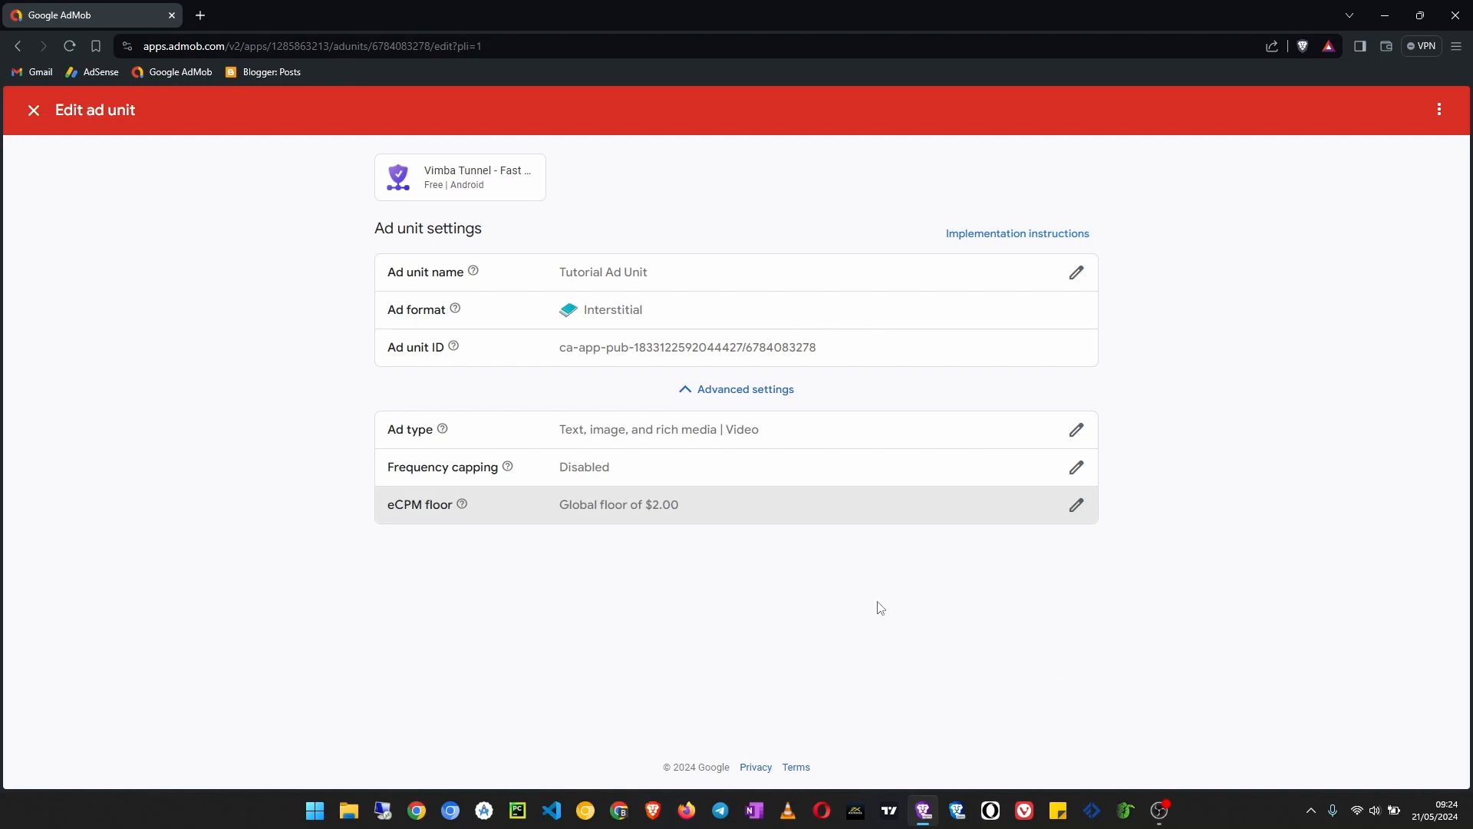
mouse_move(1249, 256)
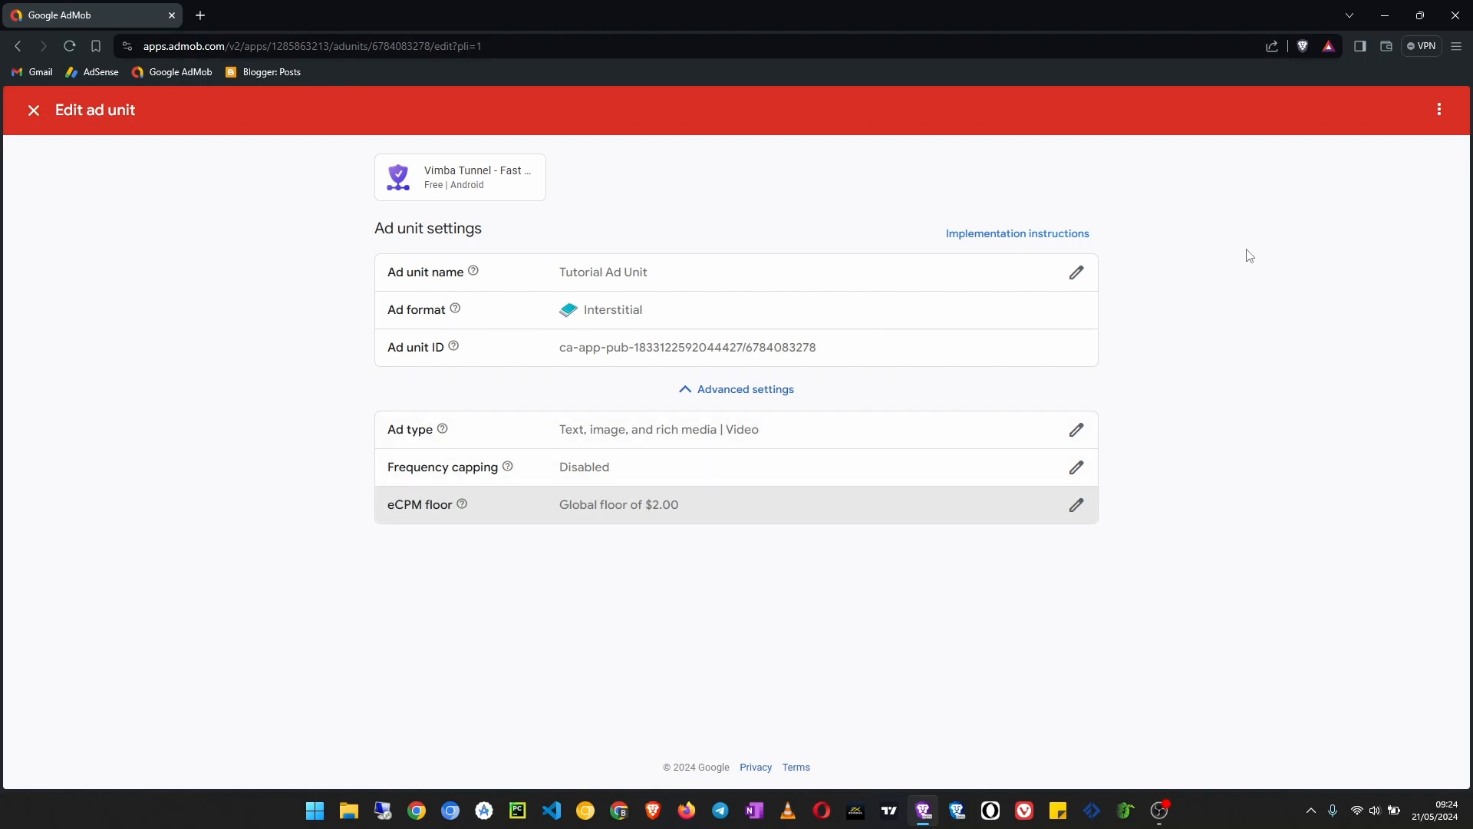
mouse_move(727, 665)
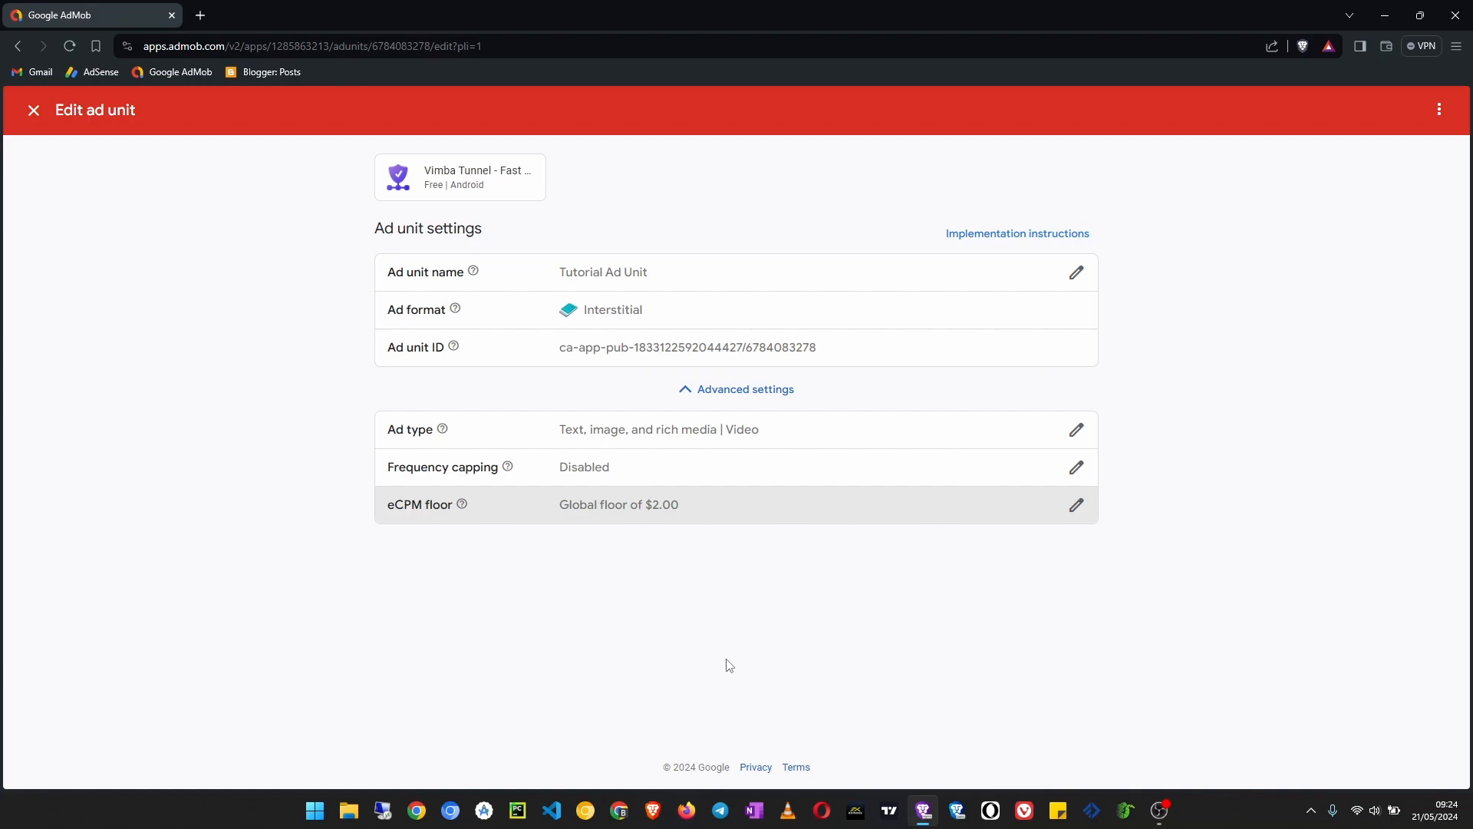
mouse_move(1131, 234)
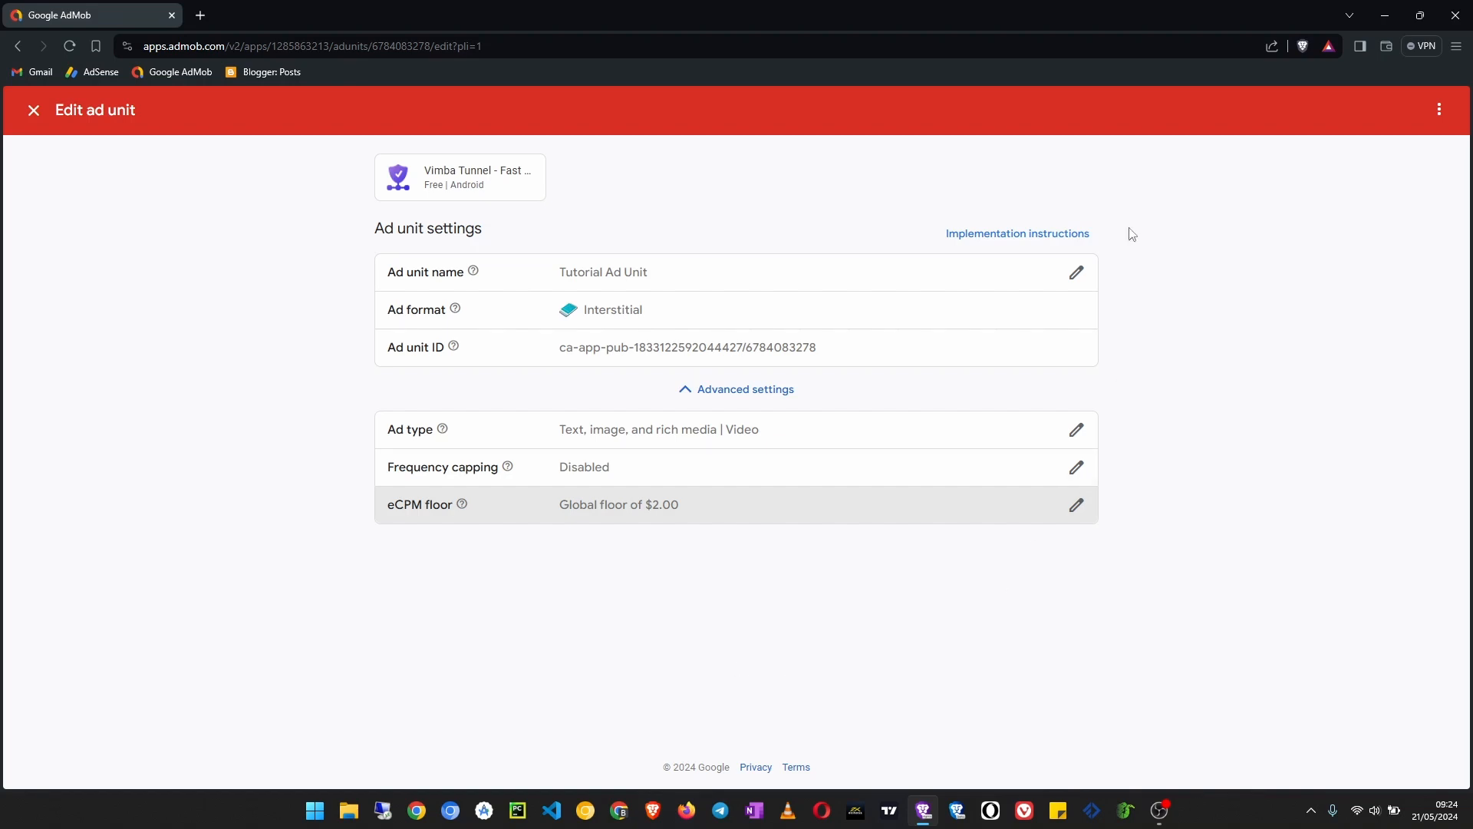